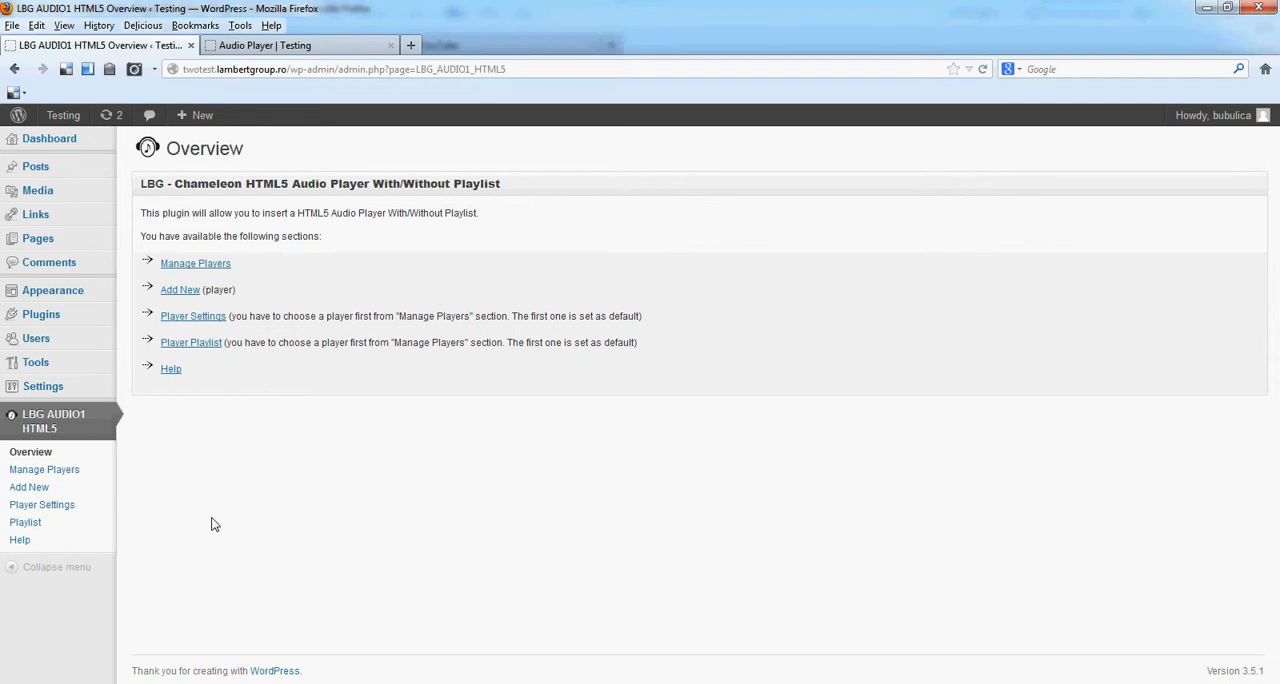
pyautogui.moveTo(44, 469)
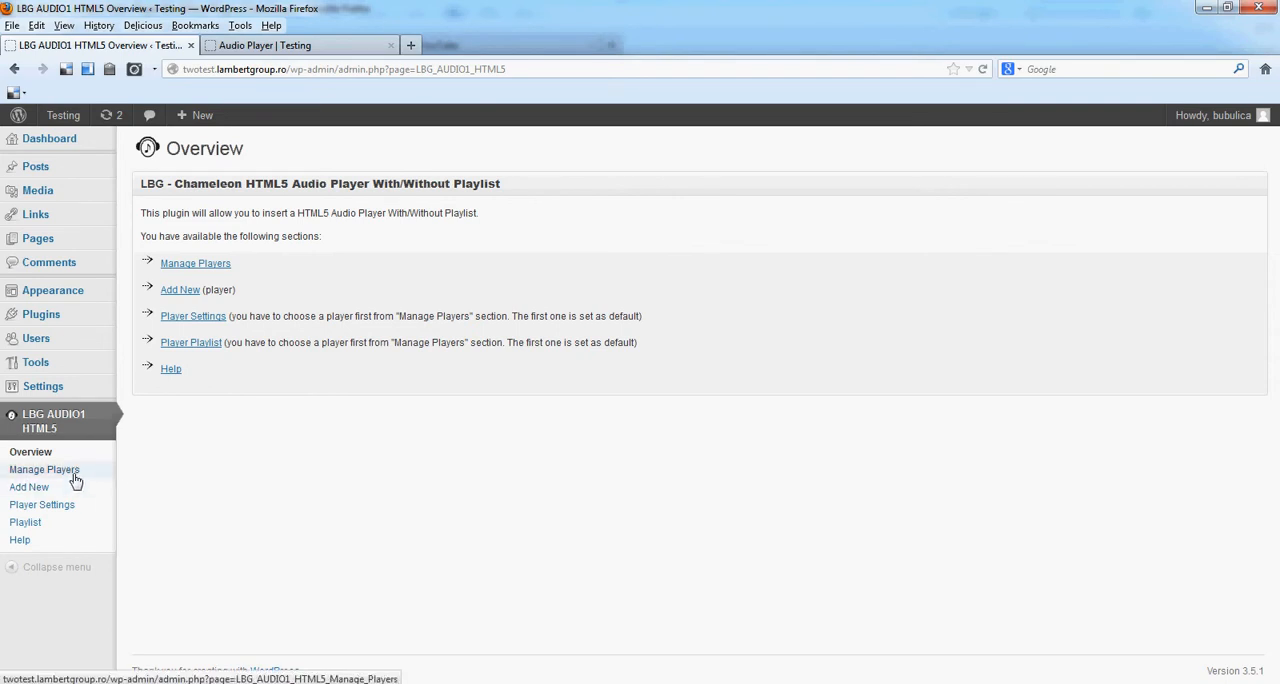
# Open the LBG audio plugin's Manage Players list, showing the White Controllers player.
pyautogui.click(44, 469)
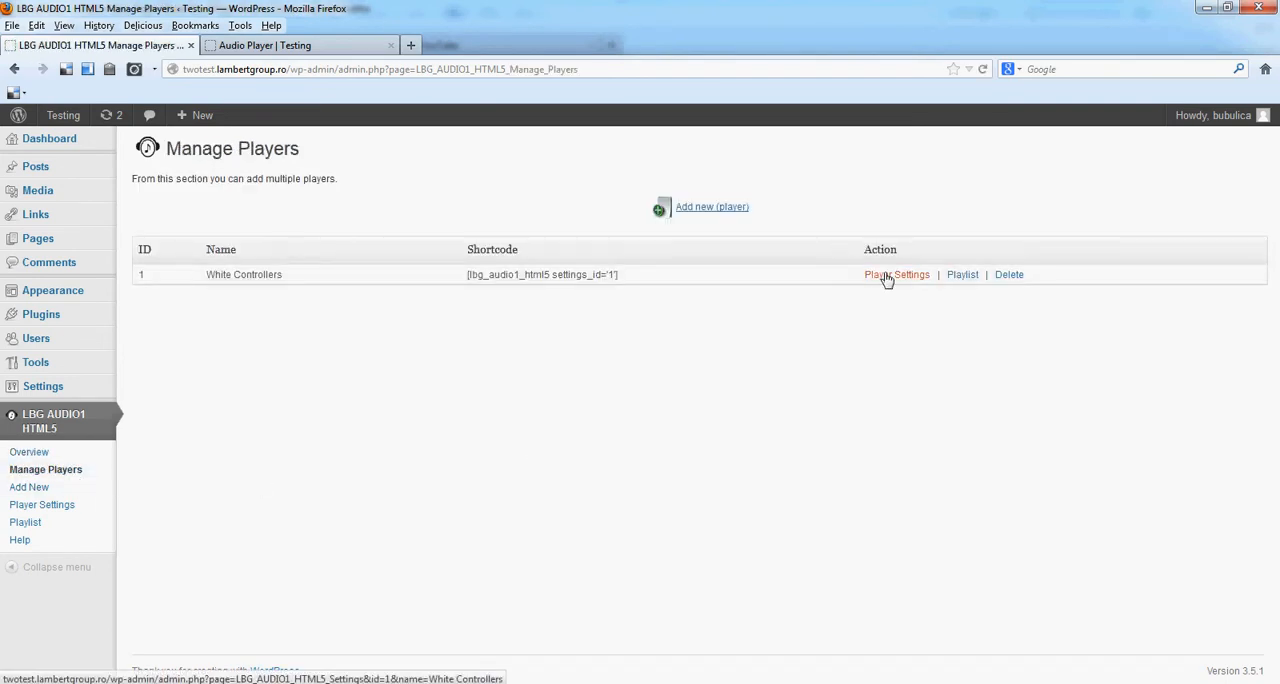
# Review White Controllers' general and playlist settings, then view the live five-track player.
pyautogui.click(896, 274)
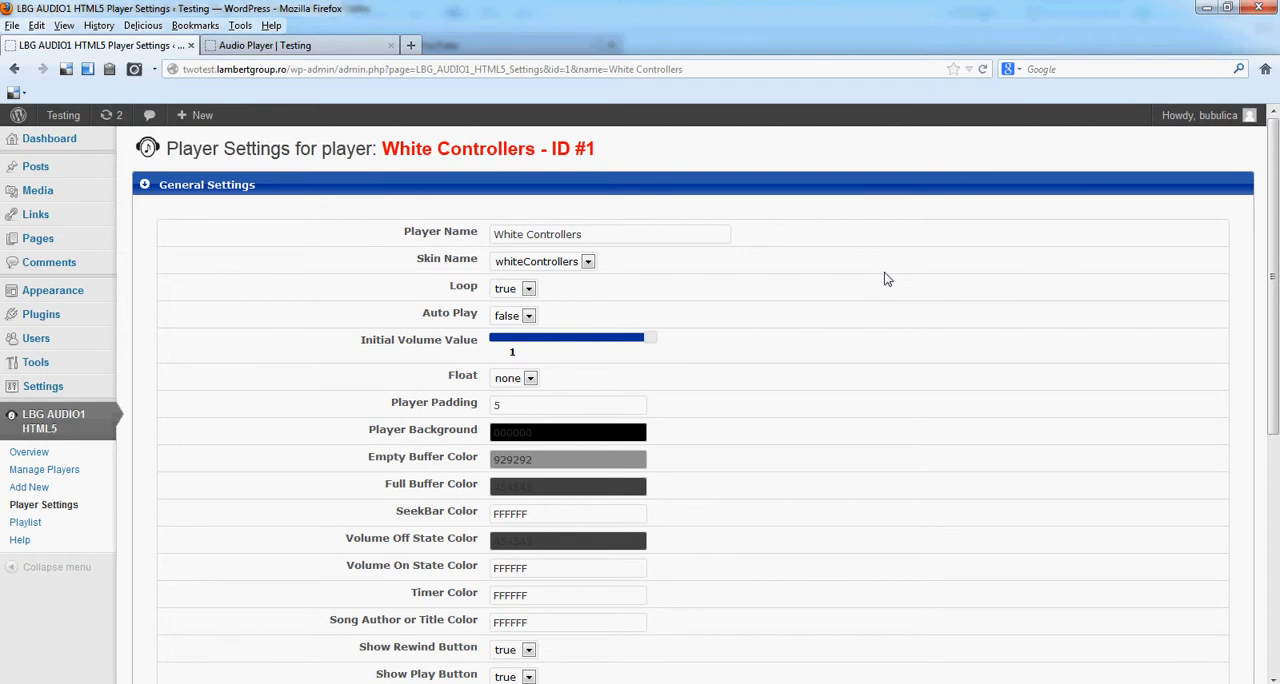
pyautogui.moveTo(905, 267)
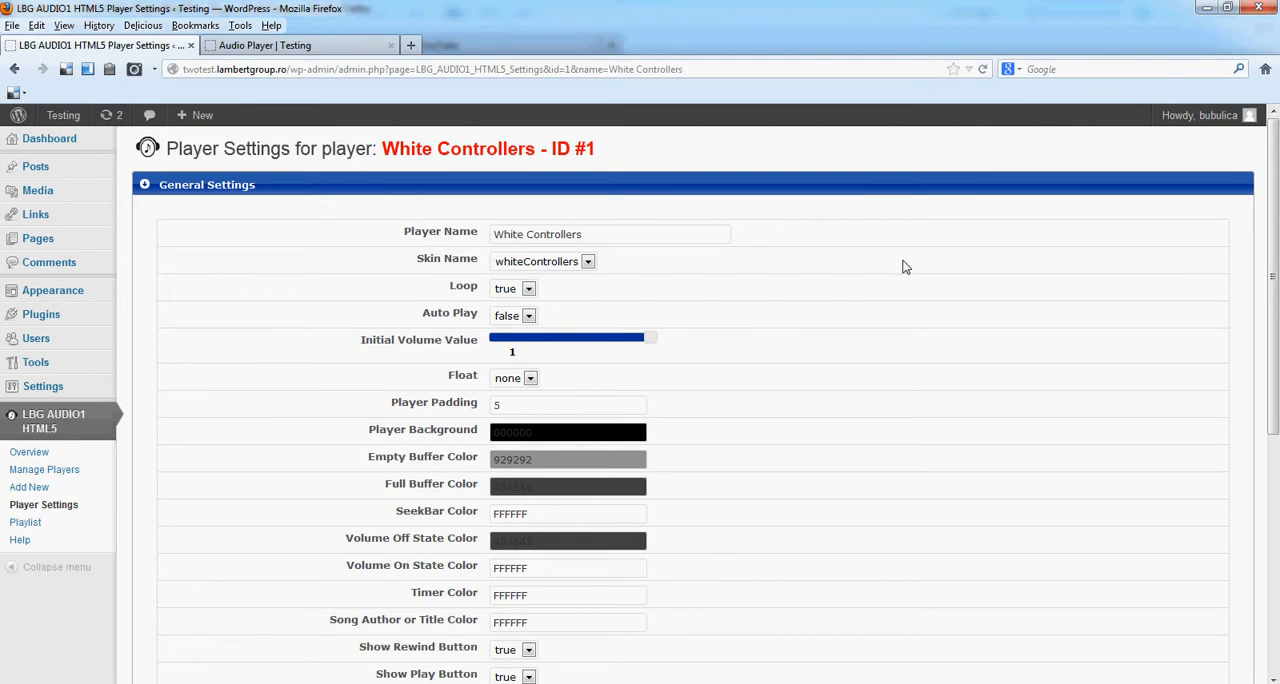
pyautogui.moveTo(231, 191)
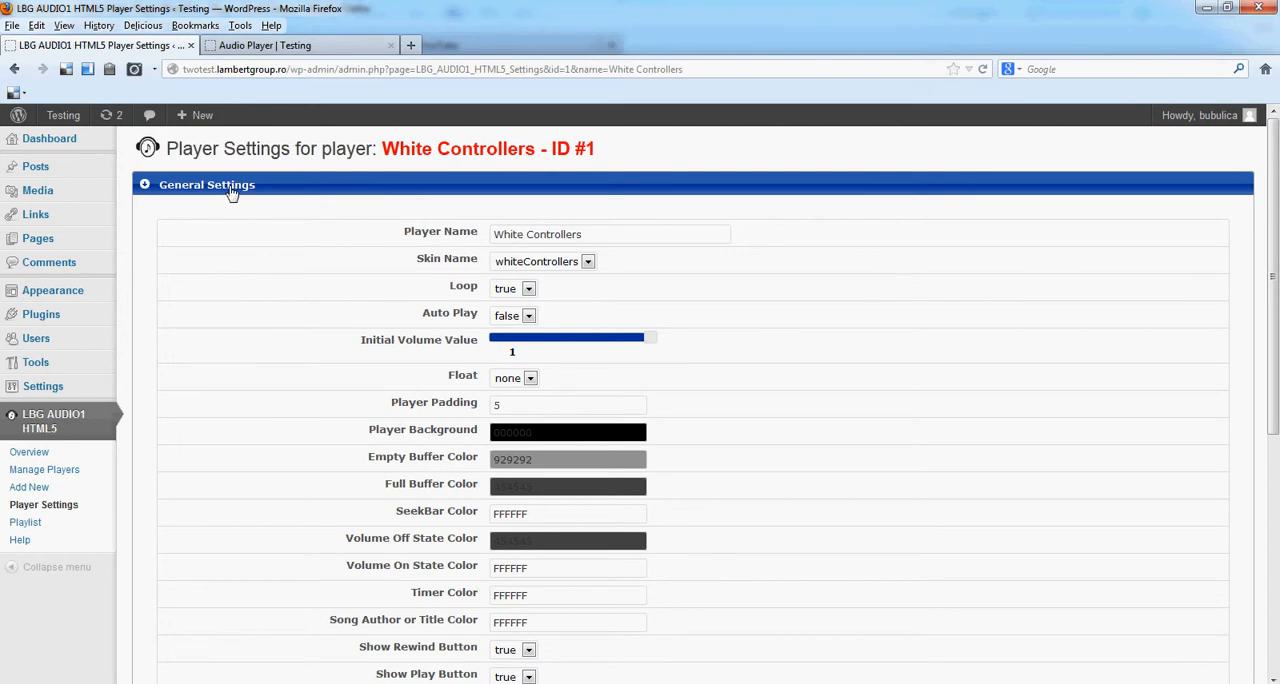
pyautogui.scroll(-3)
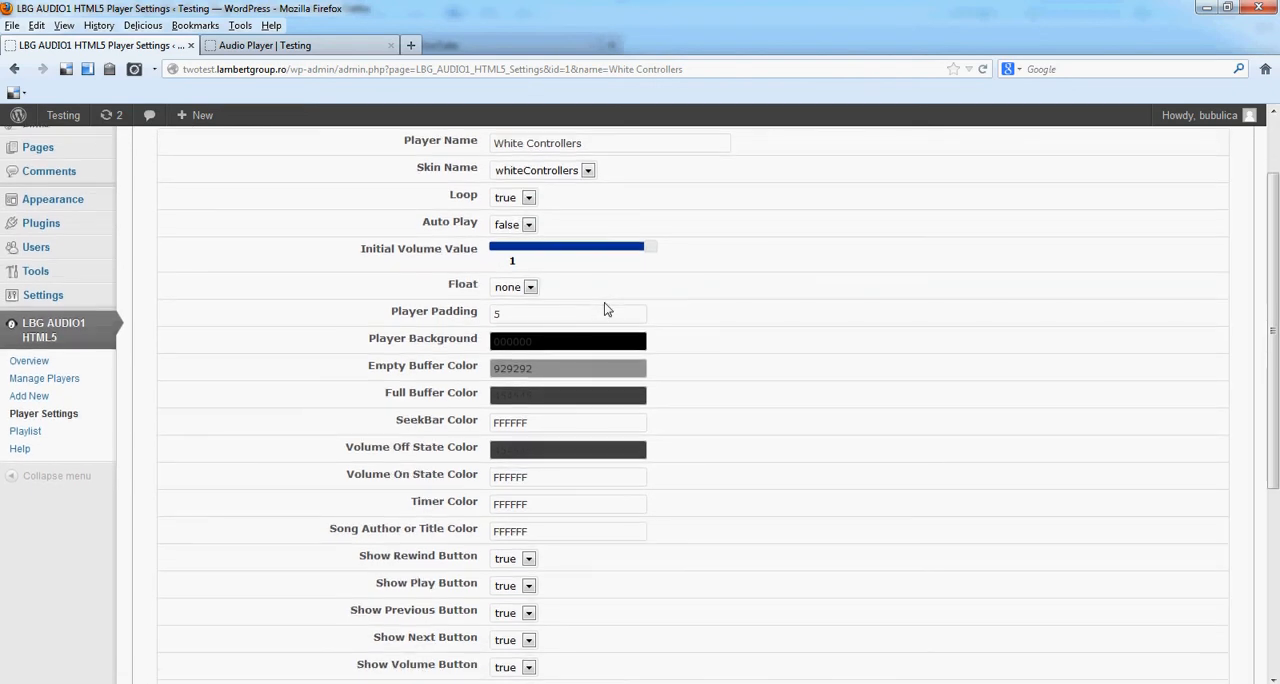
pyautogui.scroll(-3)
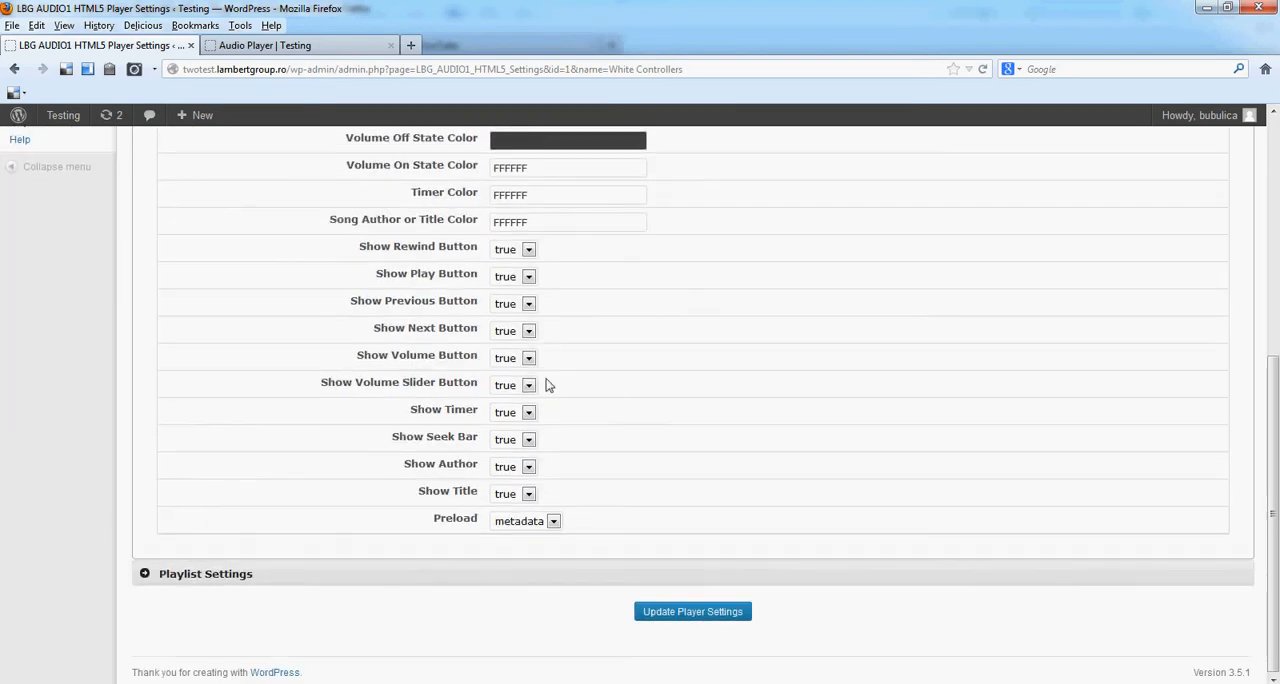
pyautogui.click(205, 573)
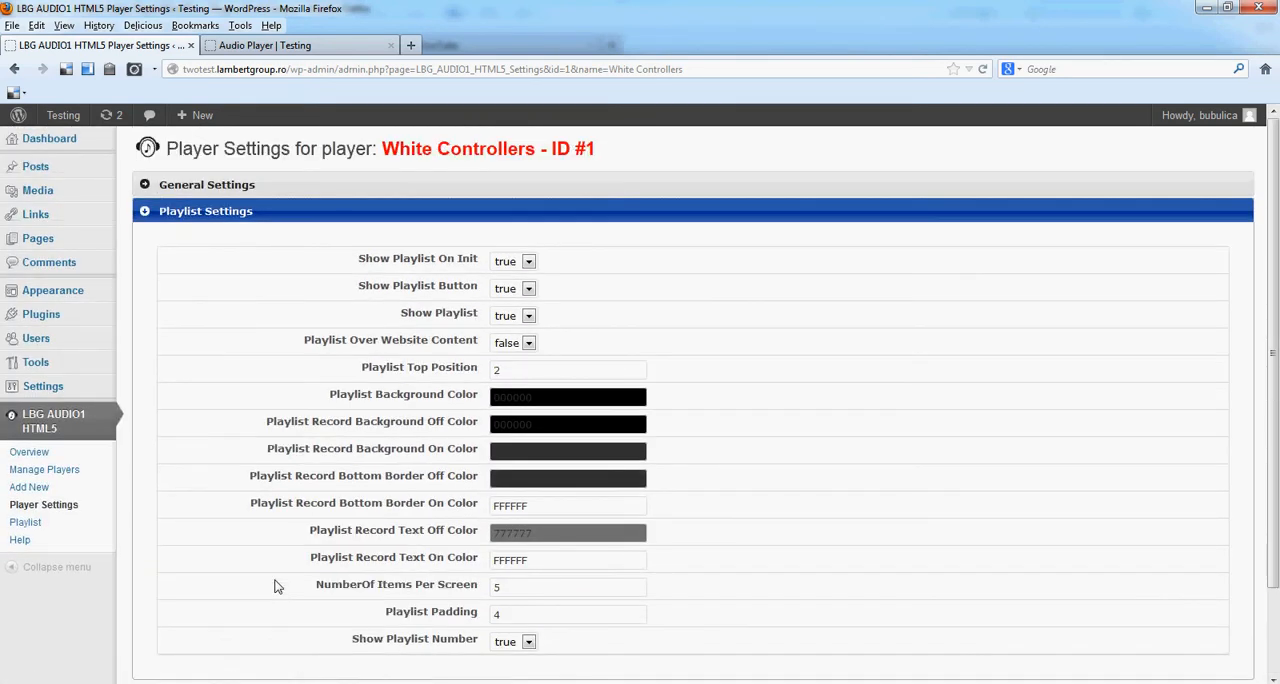
pyautogui.moveTo(211, 221)
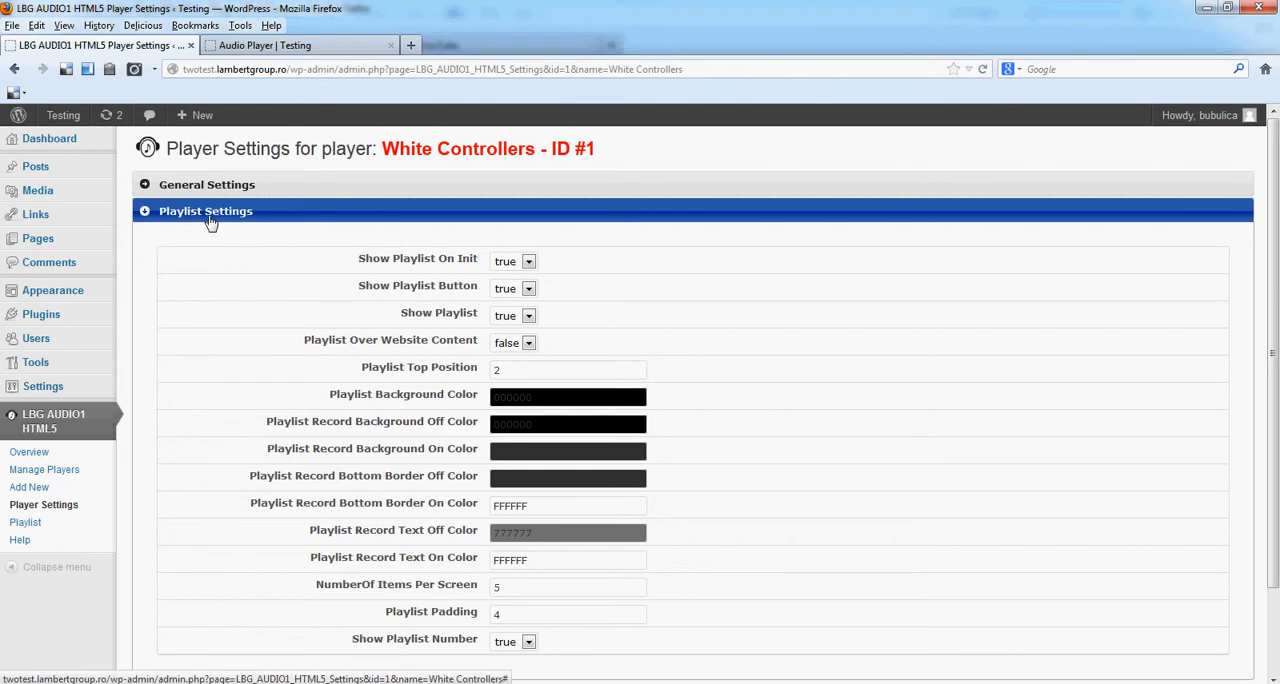
pyautogui.moveTo(224, 227)
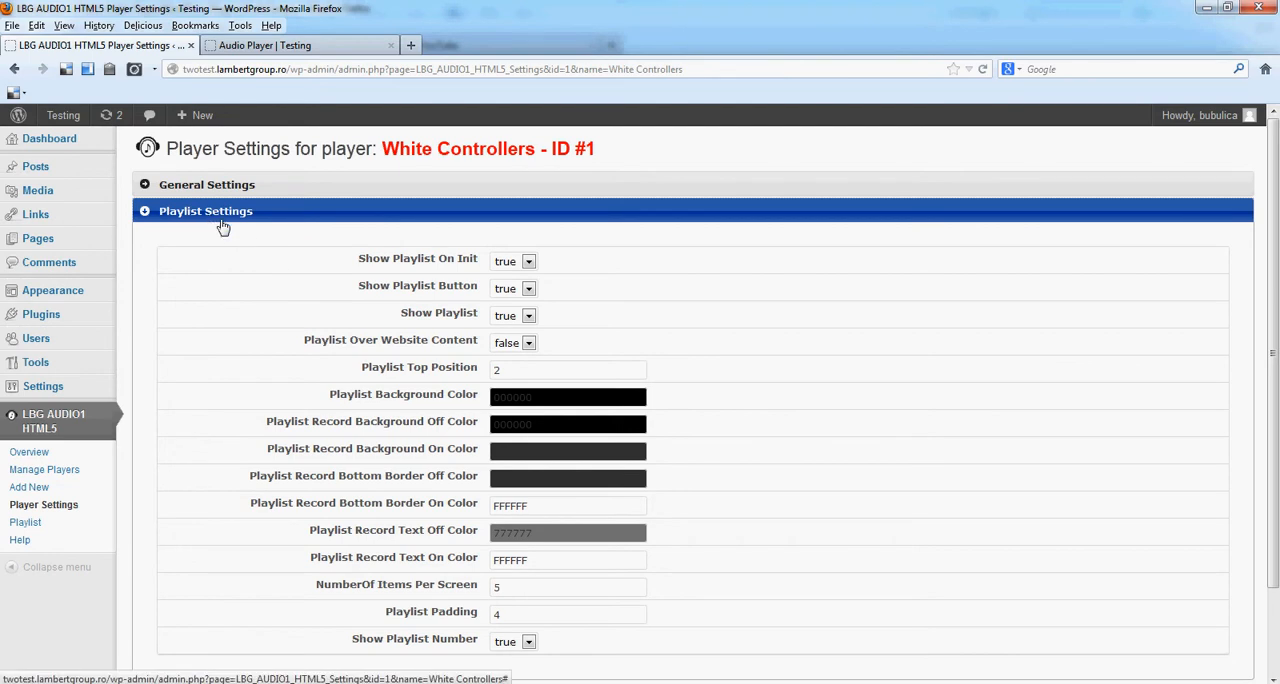
pyautogui.click(300, 45)
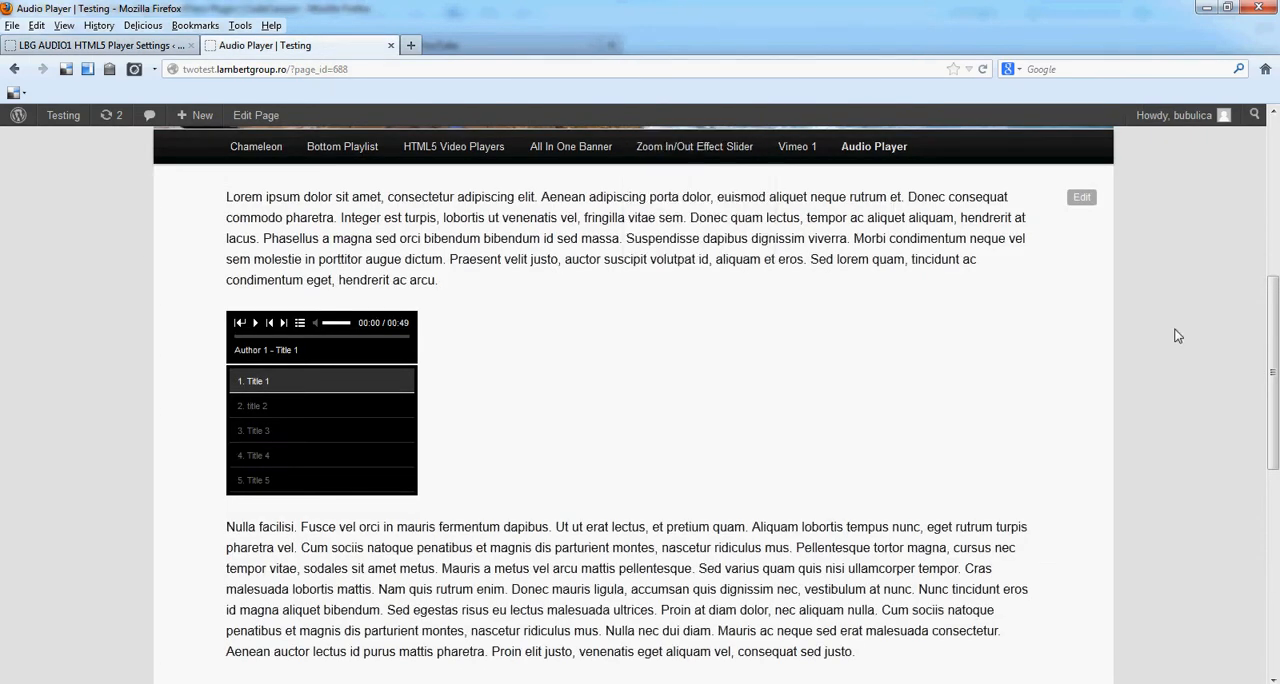
pyautogui.moveTo(176, 404)
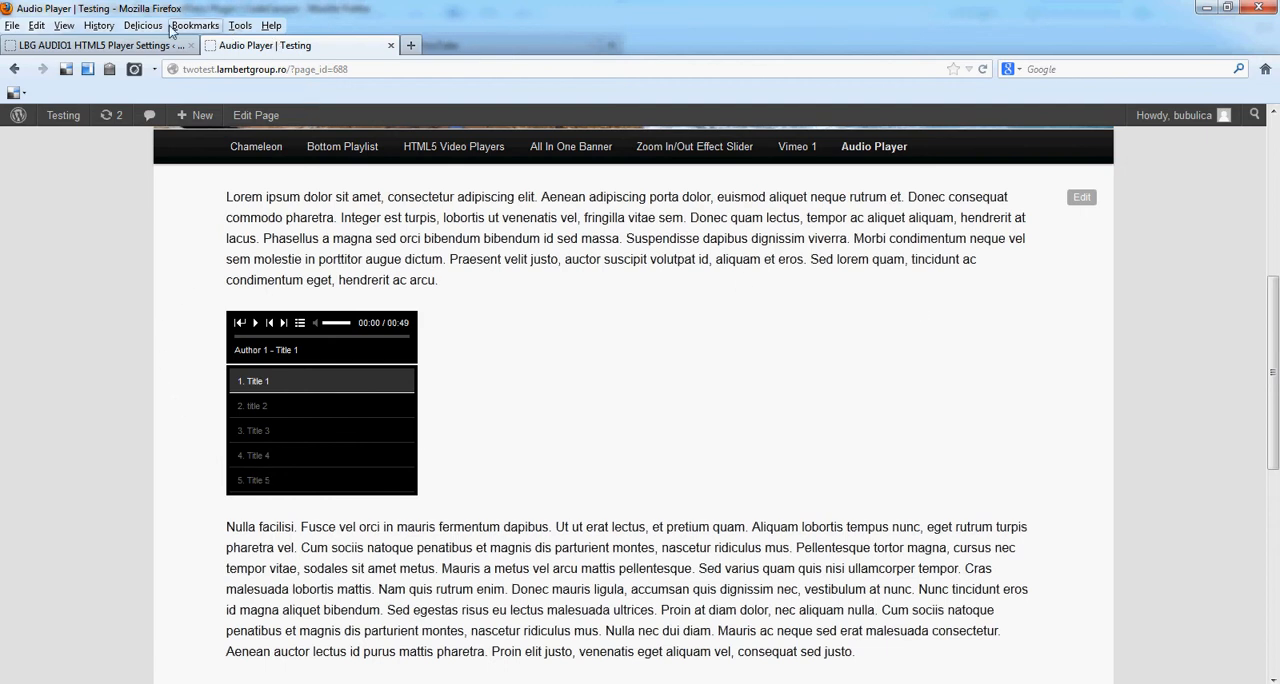
# Set White Controllers' Number Of Items Per Screen to 3 and save.
pyautogui.click(95, 45)
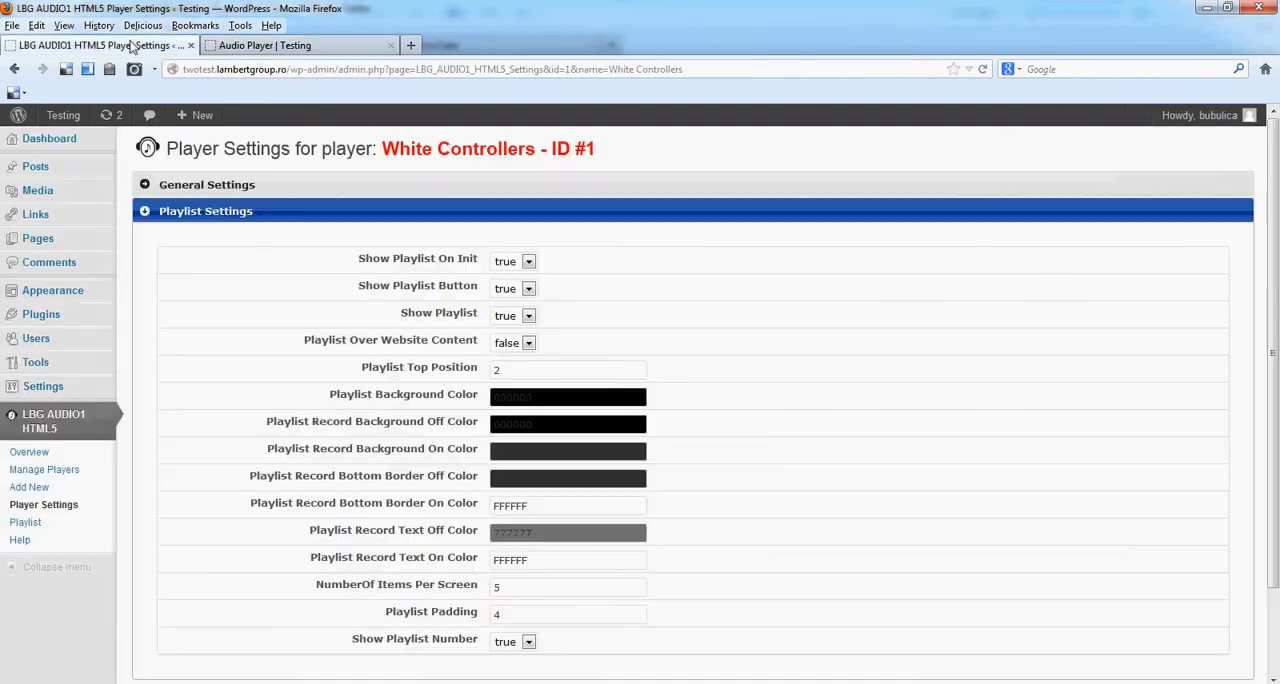
pyautogui.scroll(-3)
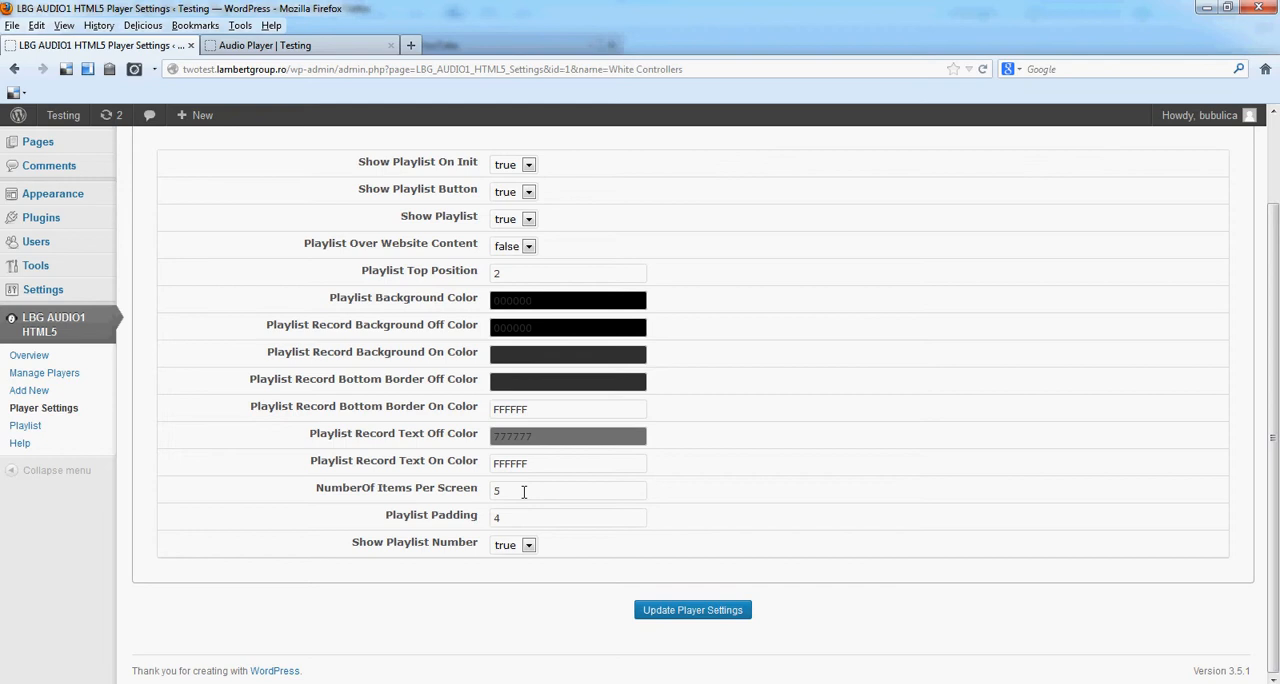
pyautogui.tripleClick(568, 490)
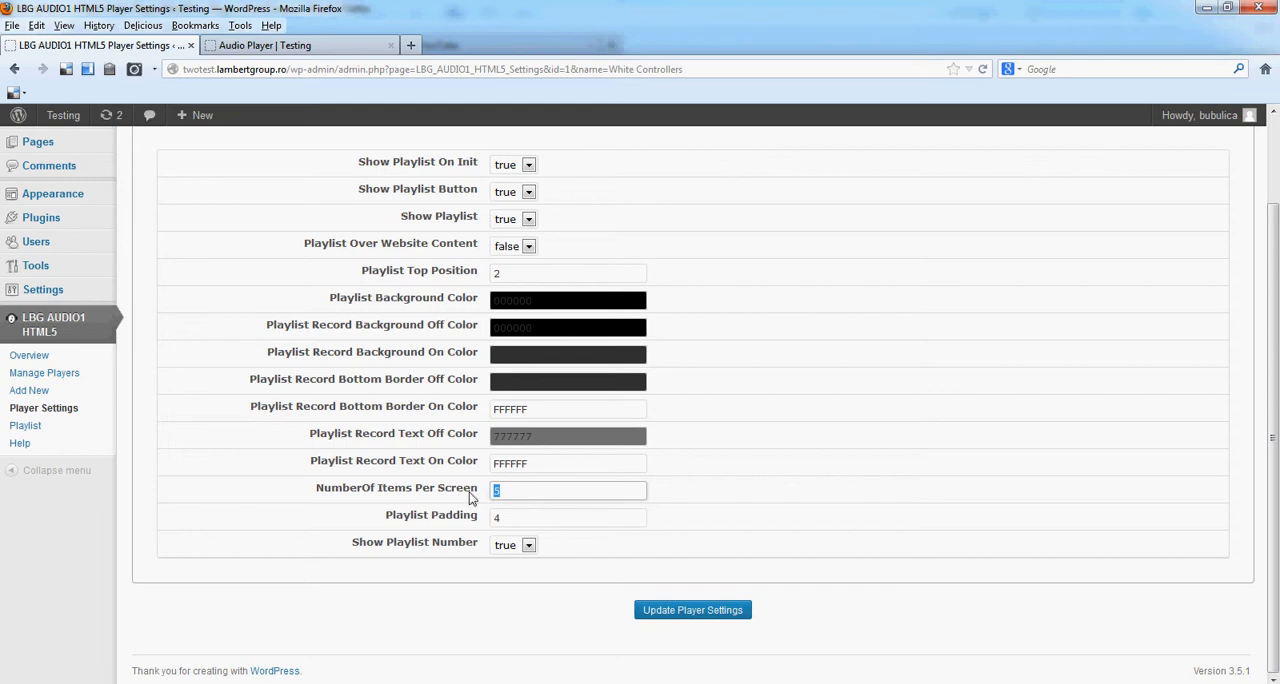
pyautogui.click(692, 610)
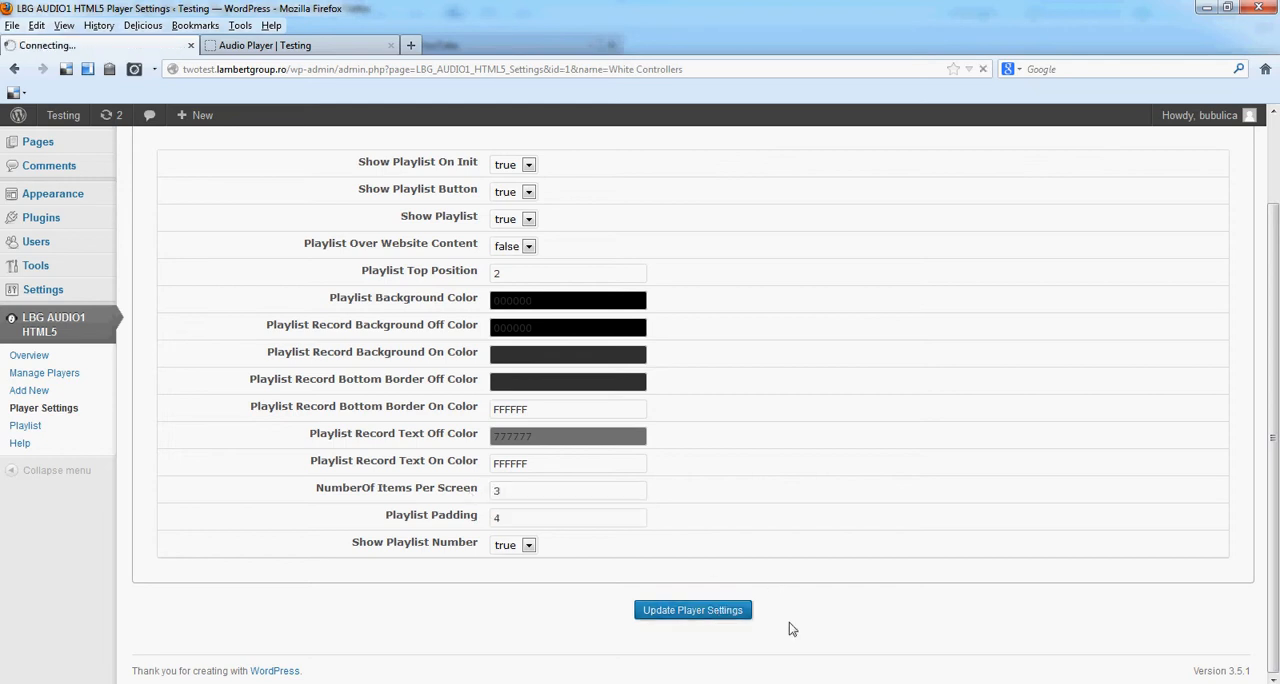
pyautogui.click(692, 610)
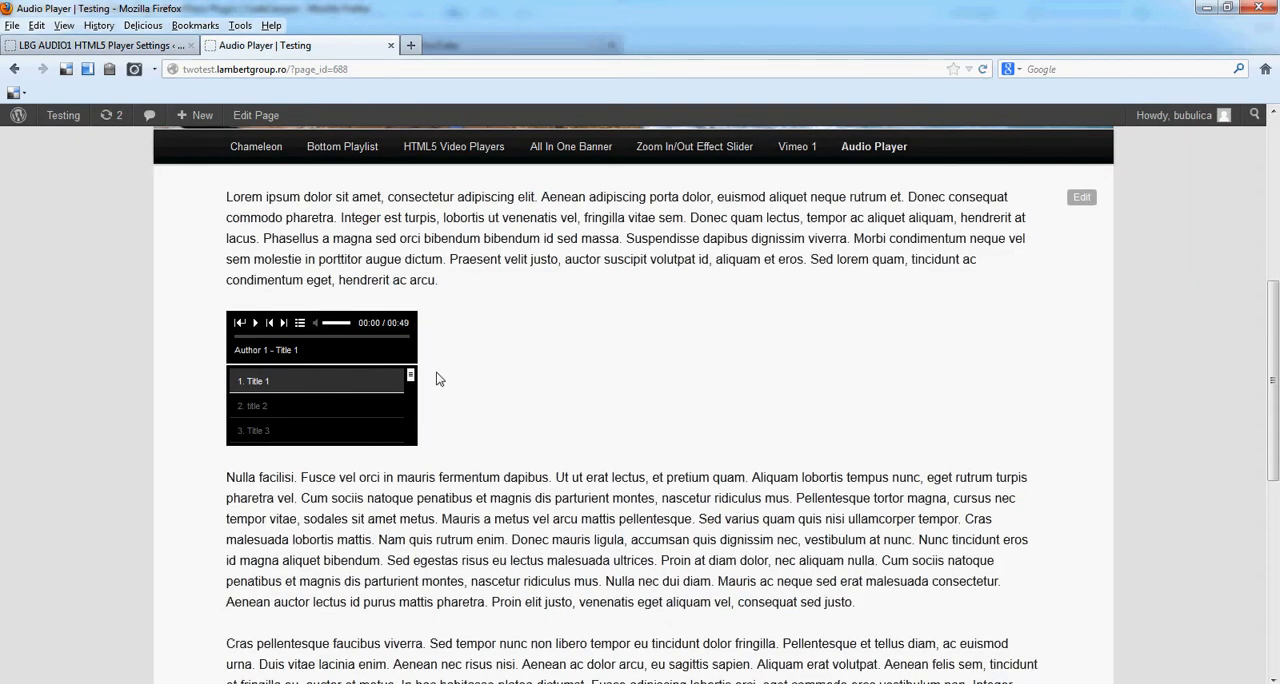
# Scroll the Audio Player page to confirm three playlist titles with a scrollbar.
pyautogui.scroll(-3)
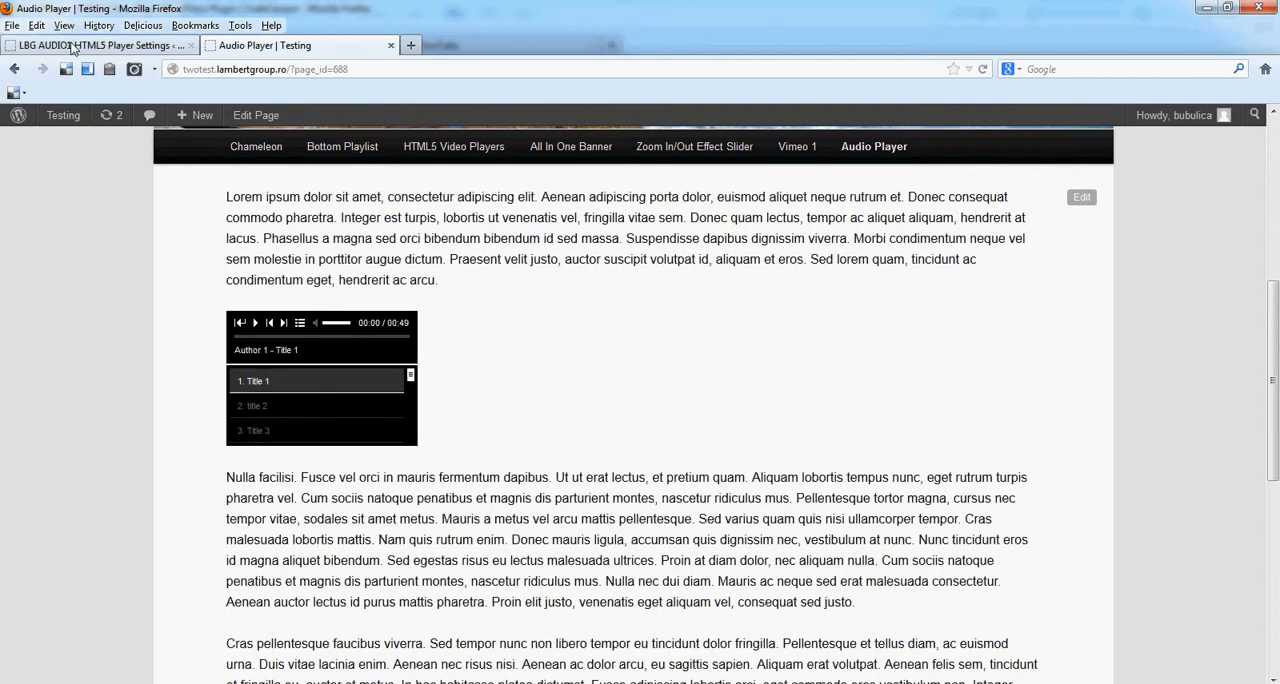
# Change White Controllers' Float option under General Settings from none to left.
pyautogui.click(90, 45)
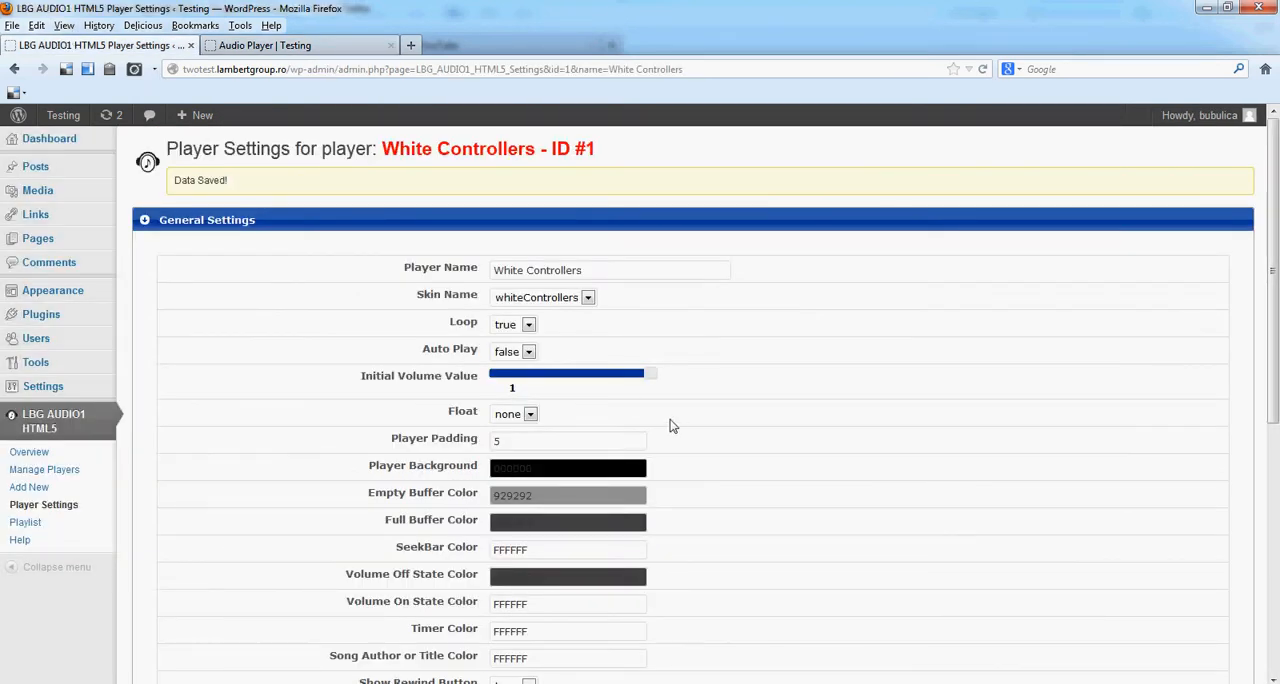
pyautogui.moveTo(655, 432)
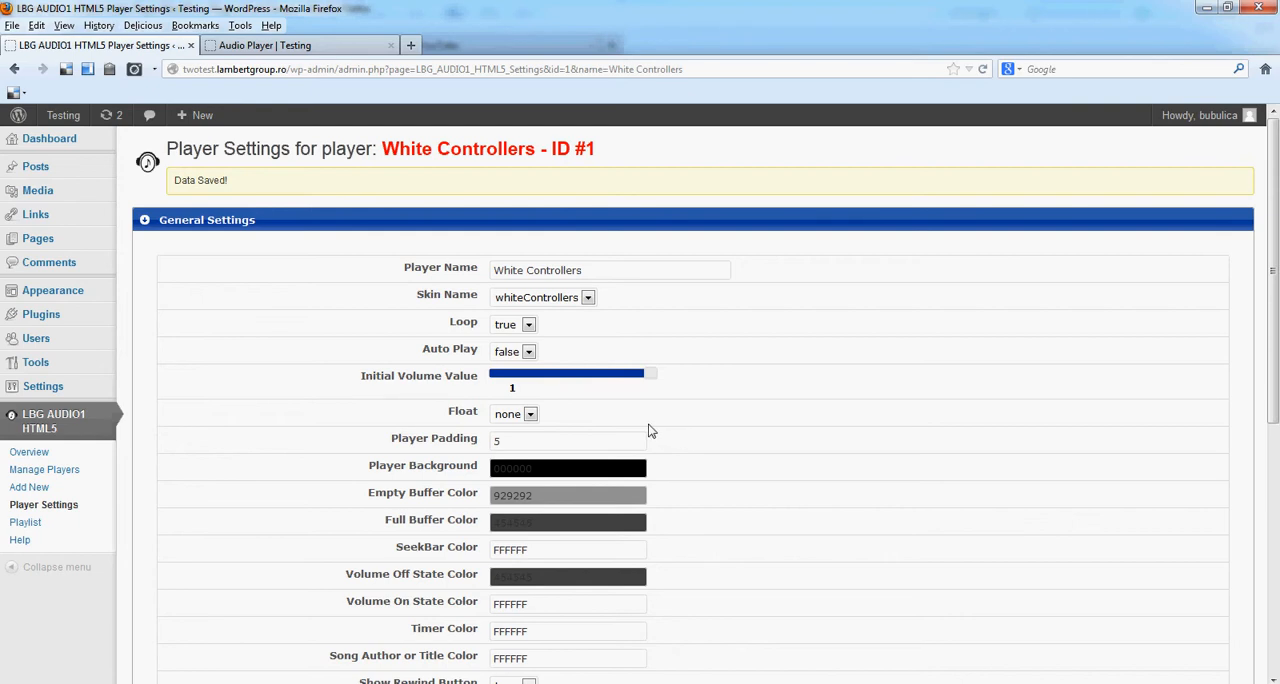
pyautogui.moveTo(535, 418)
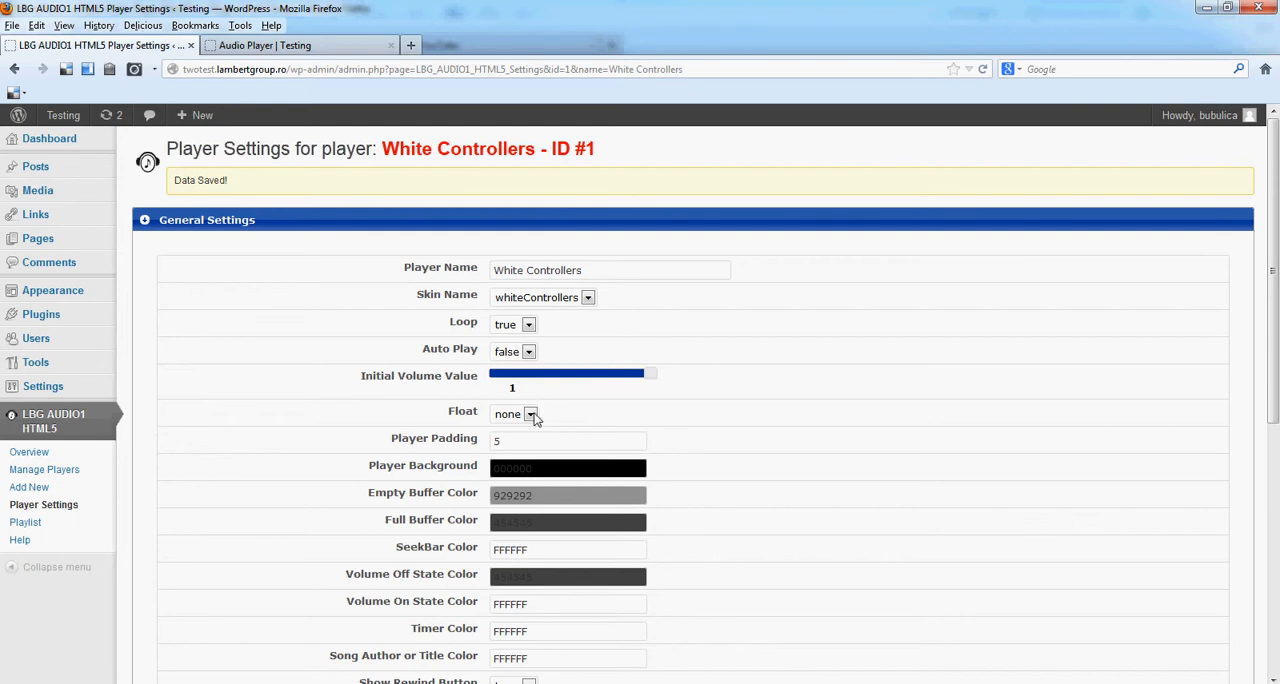
pyautogui.click(531, 414)
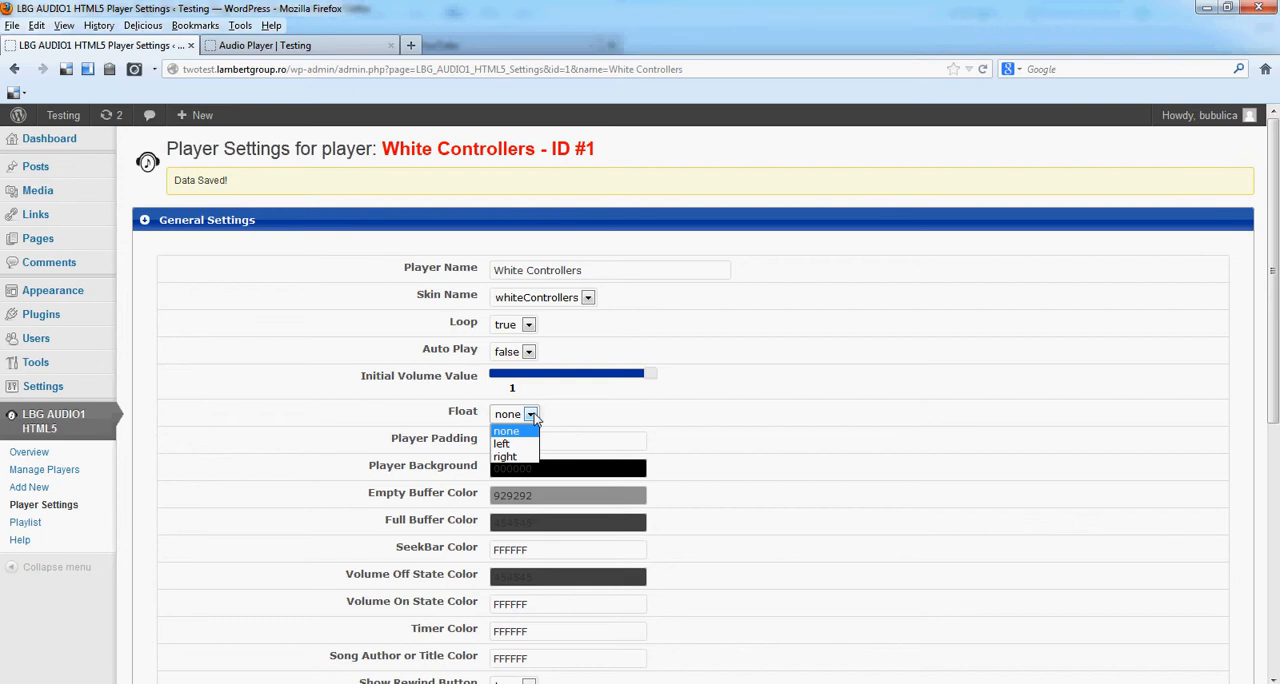
pyautogui.click(507, 430)
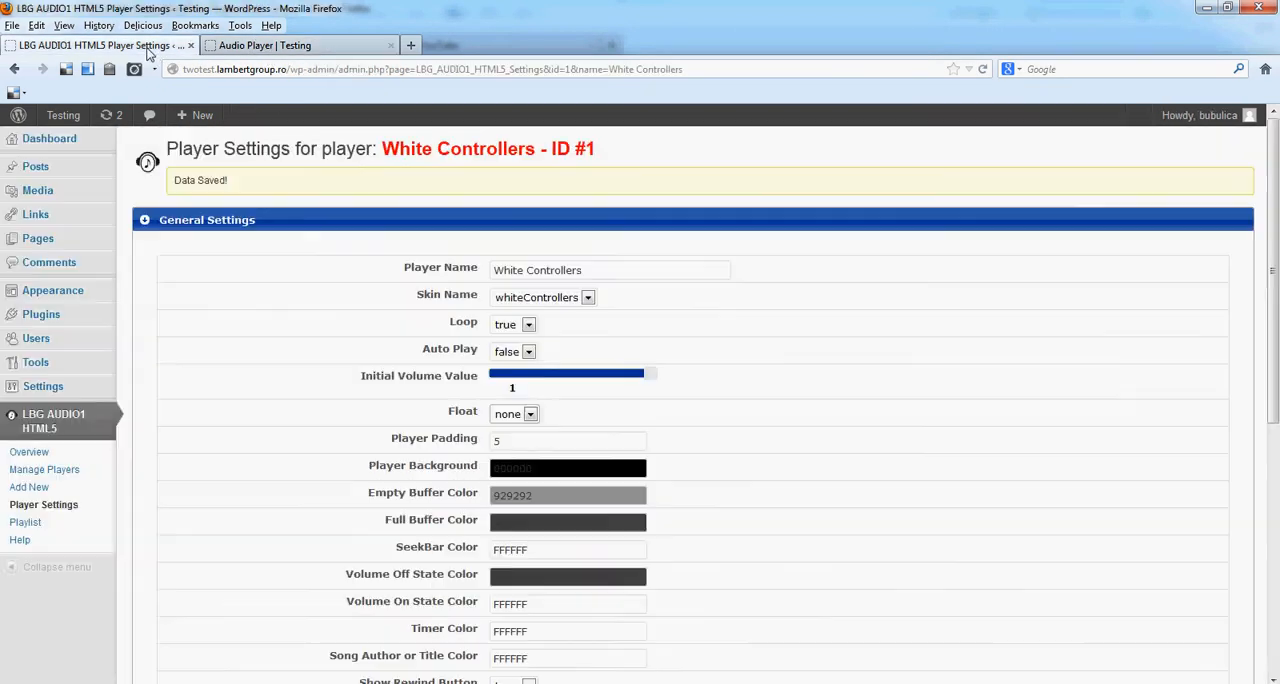
pyautogui.click(514, 413)
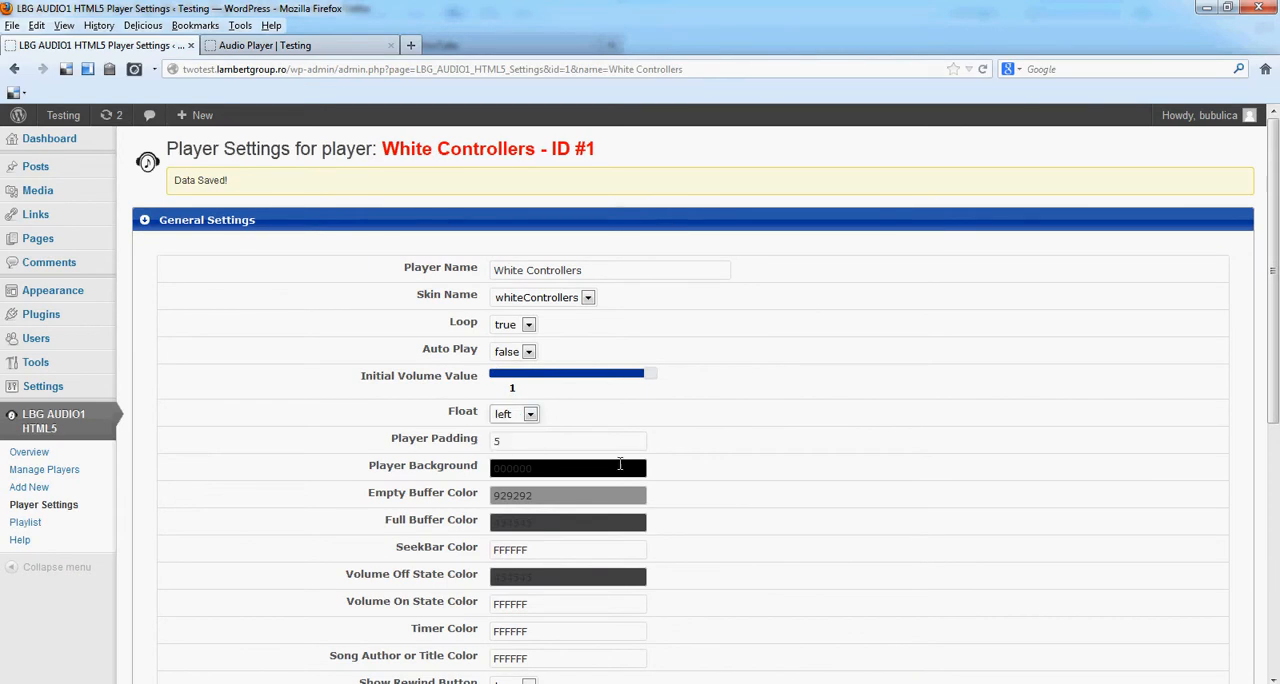
pyautogui.scroll(-3)
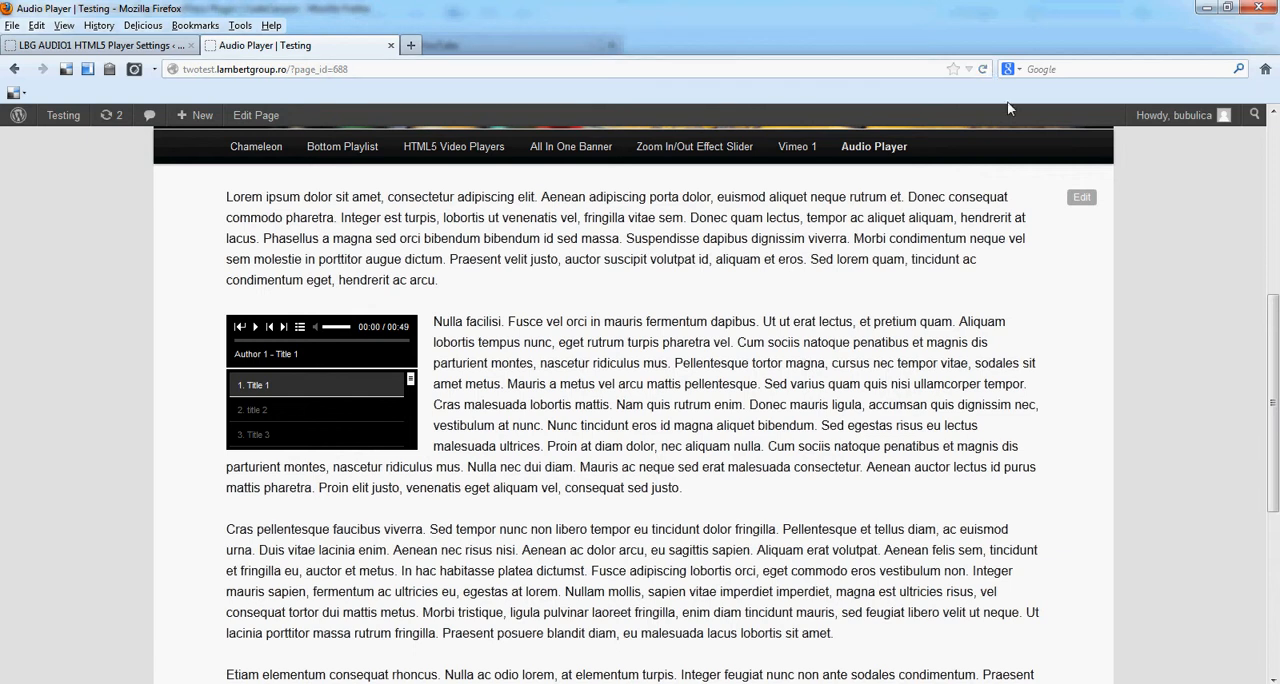
pyautogui.moveTo(1044, 298)
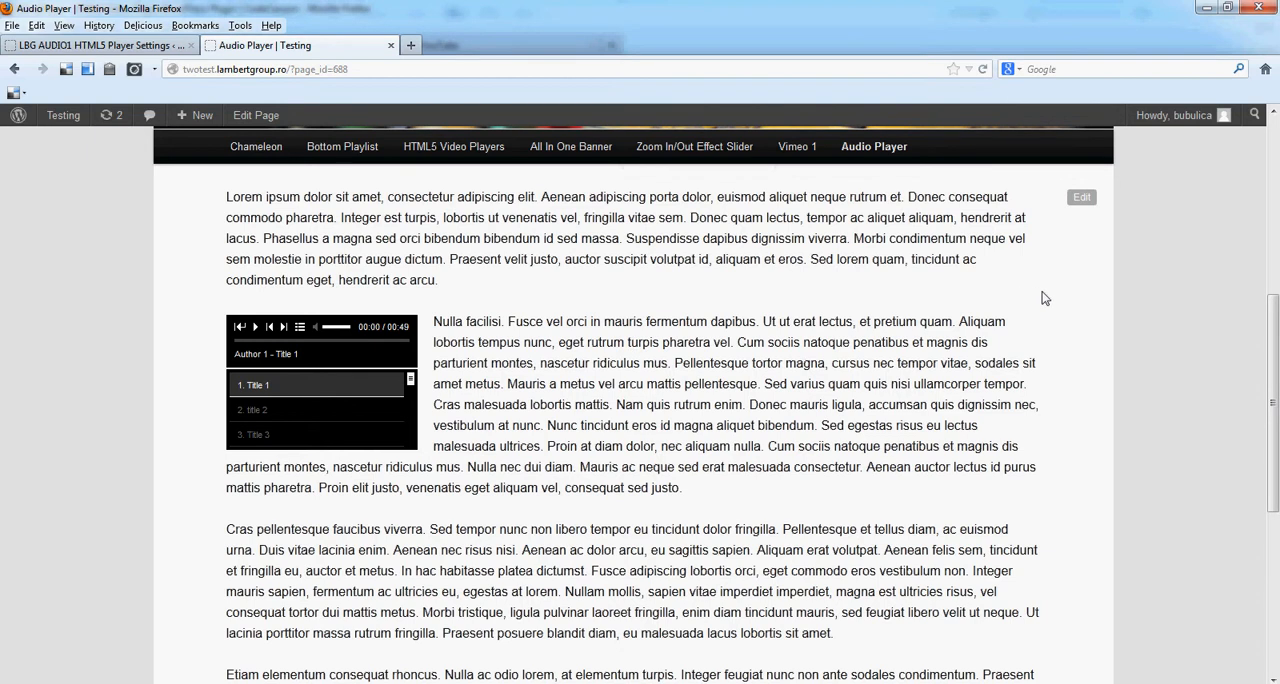
# Return to the White Controllers settings page with float still set to left.
pyautogui.click(100, 45)
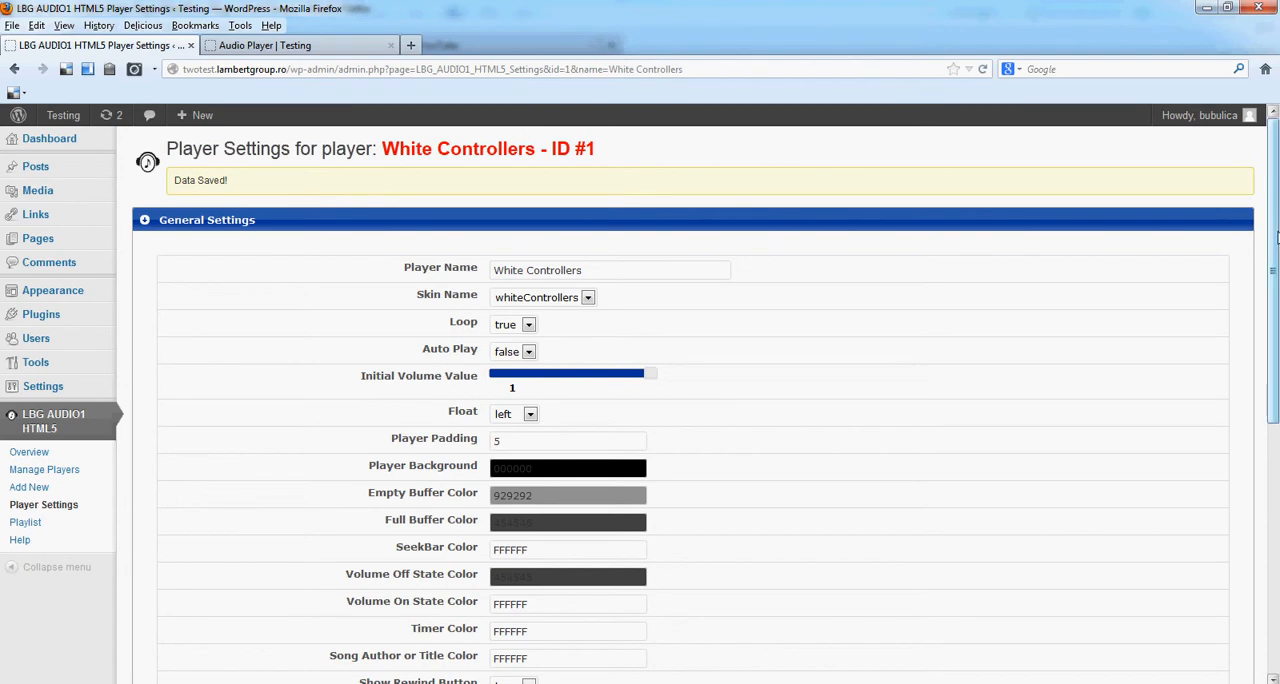
# Make the playlist appear over website content and save the player settings.
pyautogui.scroll(-3)
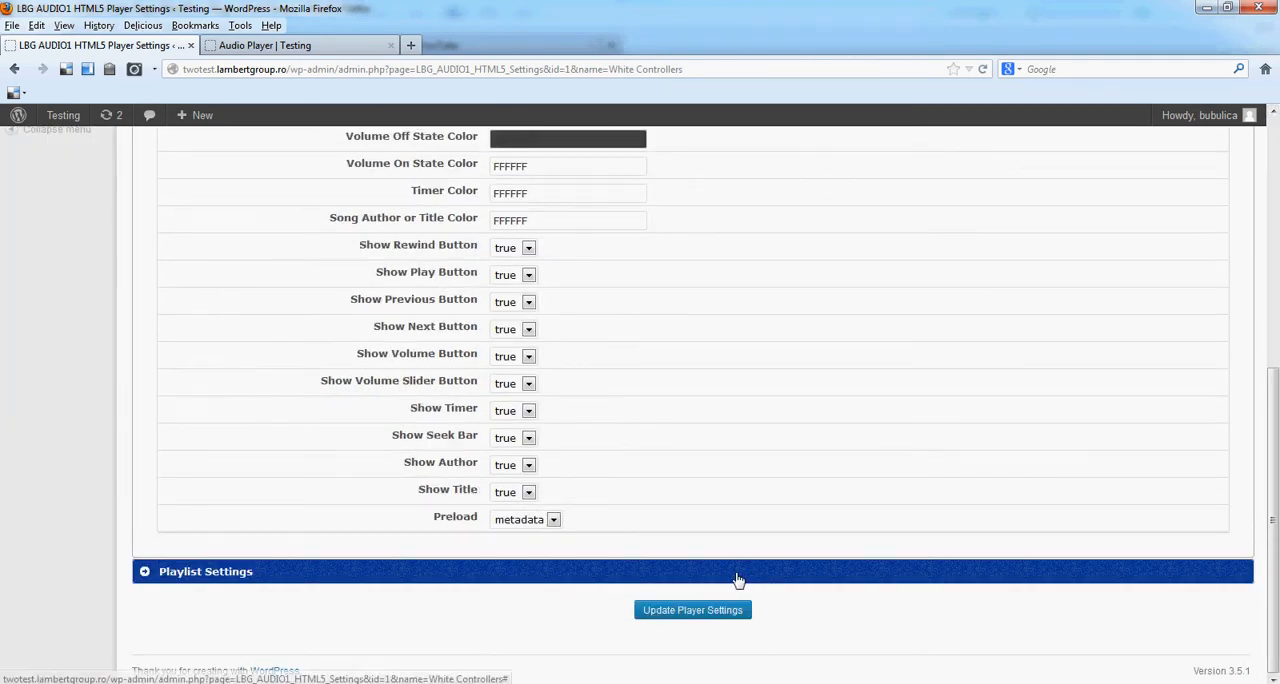
pyautogui.click(692, 610)
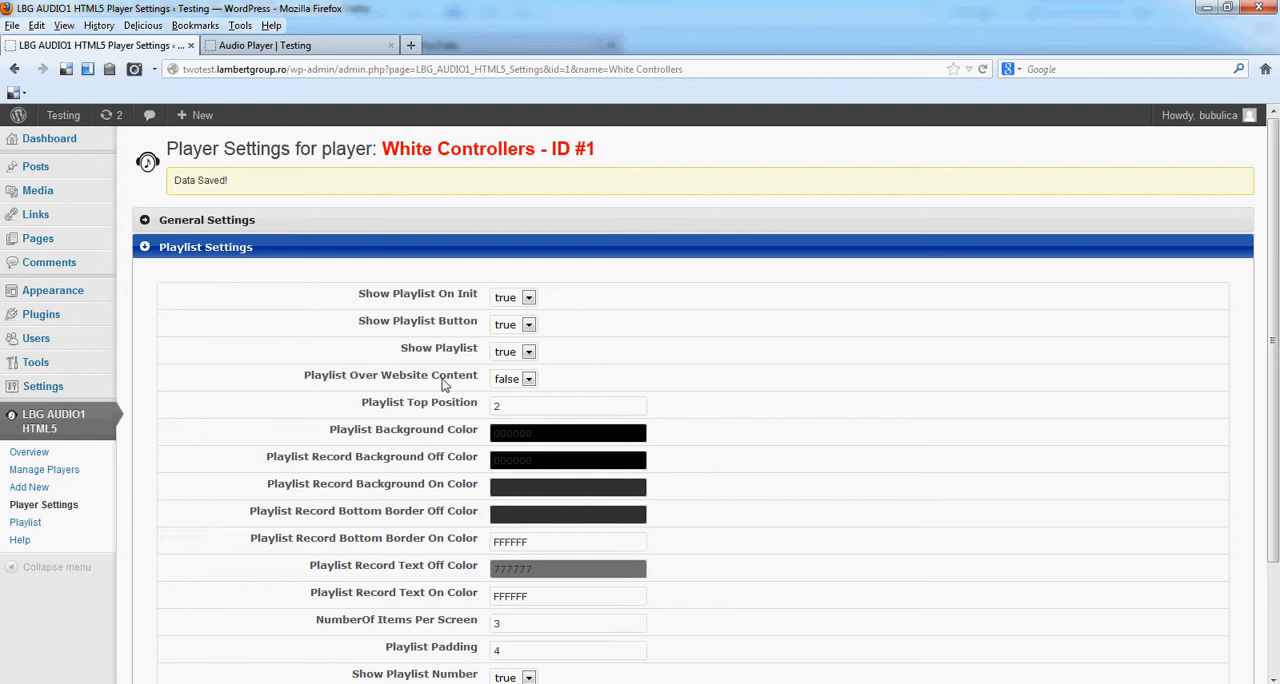
pyautogui.click(513, 378)
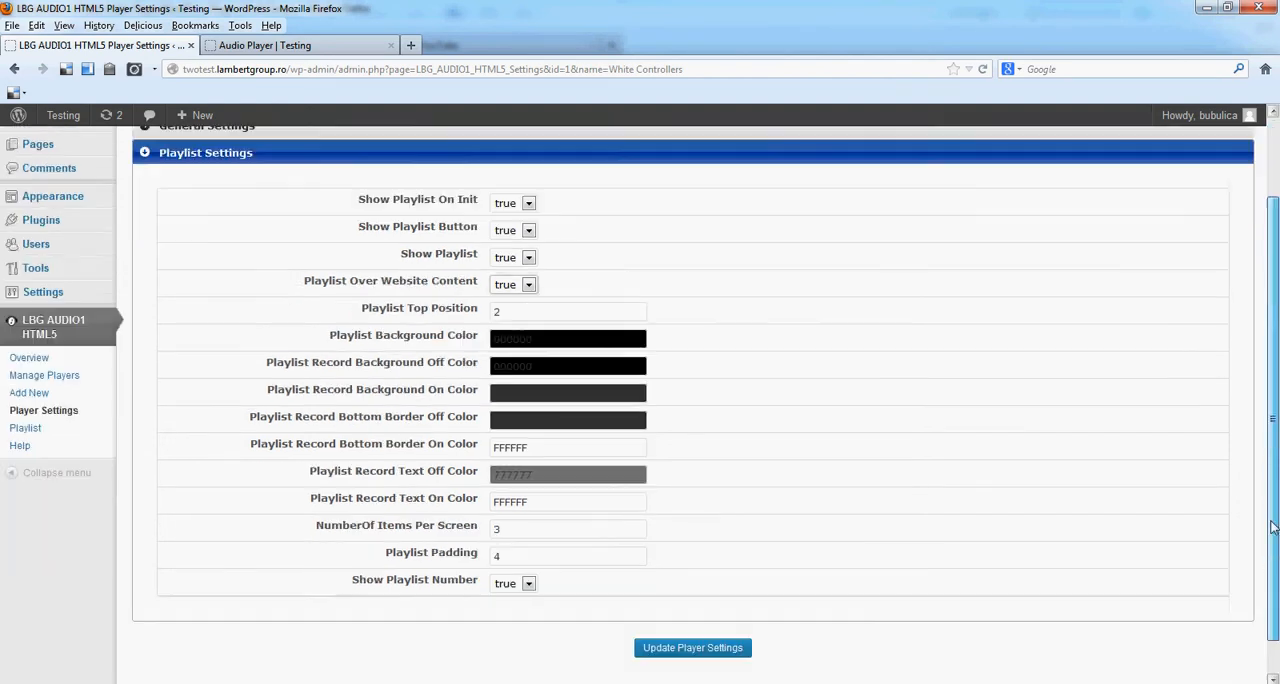
pyautogui.scroll(-3)
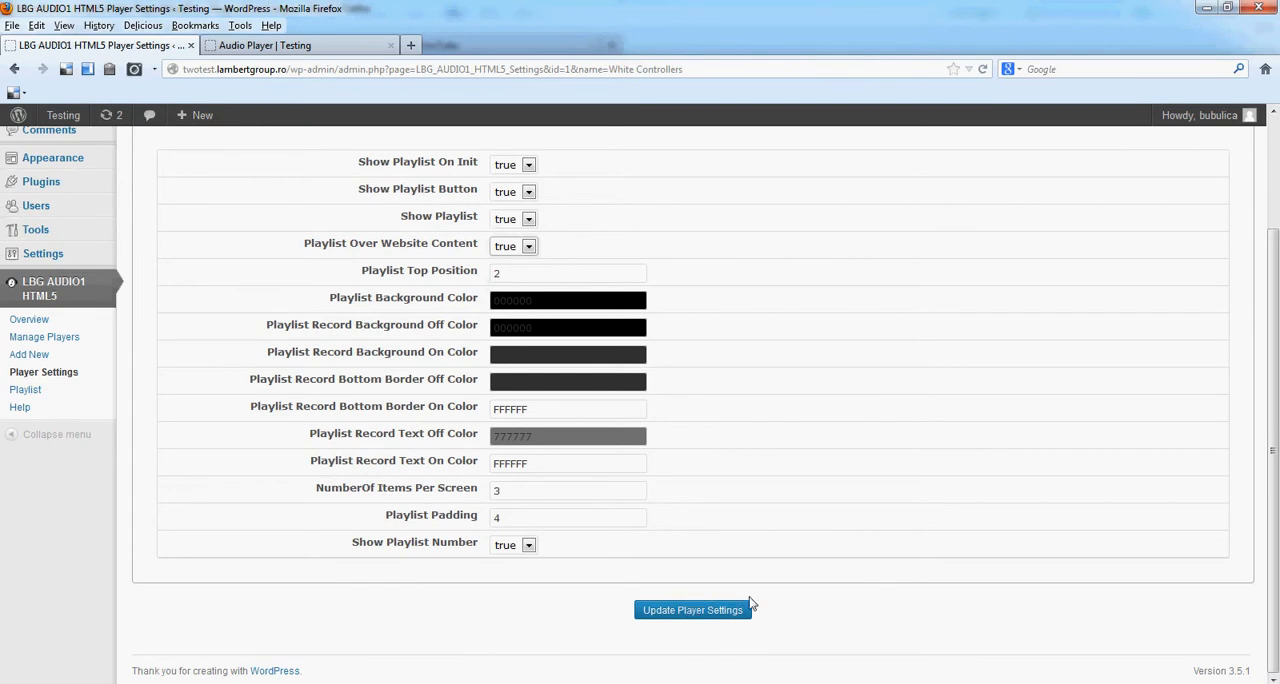
pyautogui.click(692, 610)
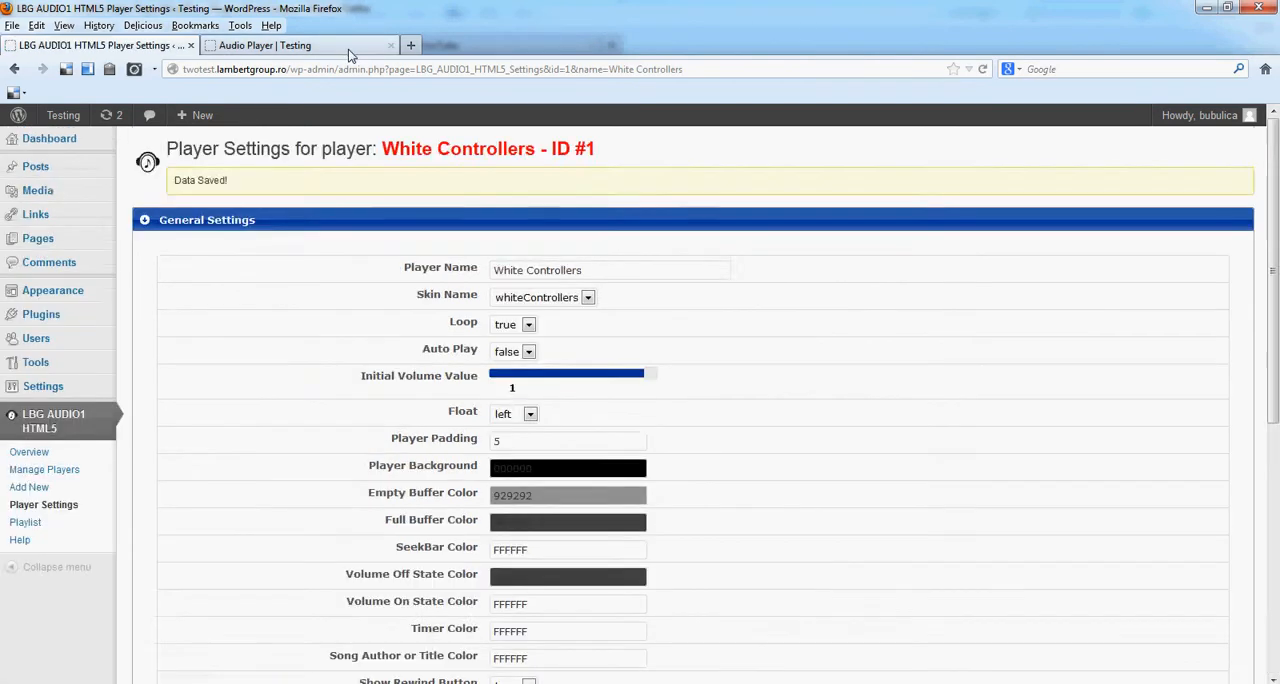
pyautogui.click(300, 45)
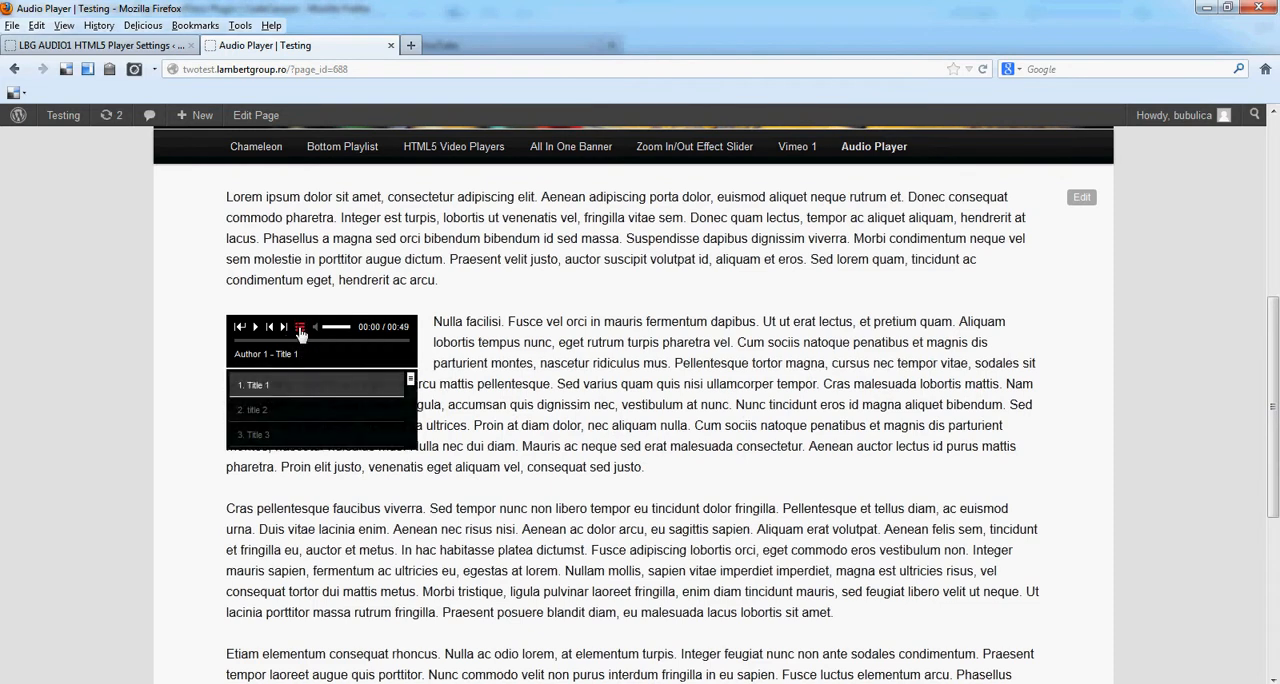
pyautogui.click(300, 332)
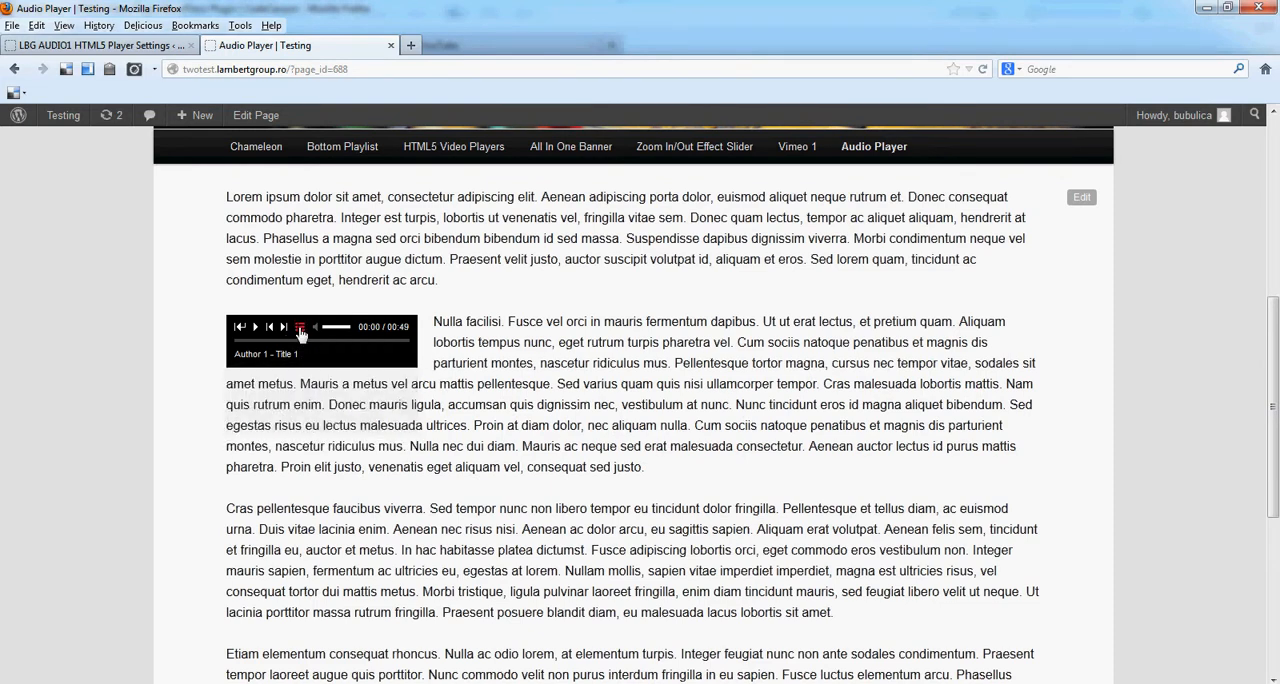
pyautogui.click(299, 327)
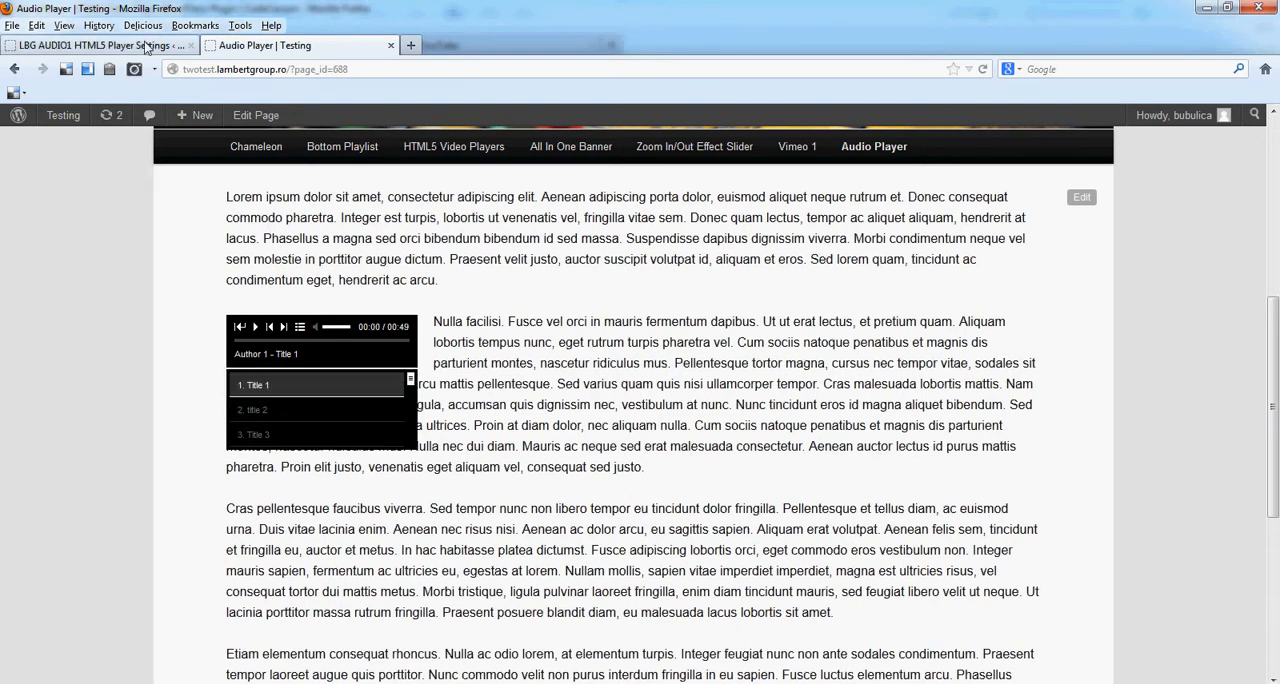
pyautogui.click(100, 45)
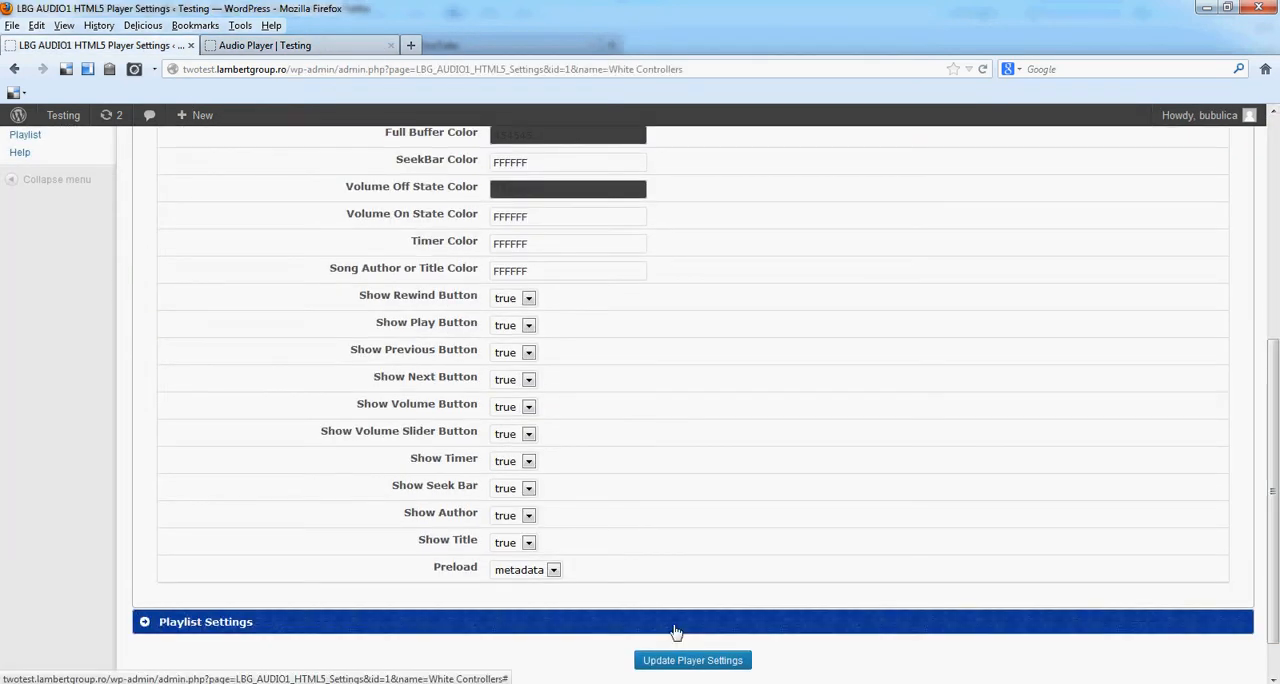
# Set Show Playlist On Init to false and submit the player settings.
pyautogui.click(692, 660)
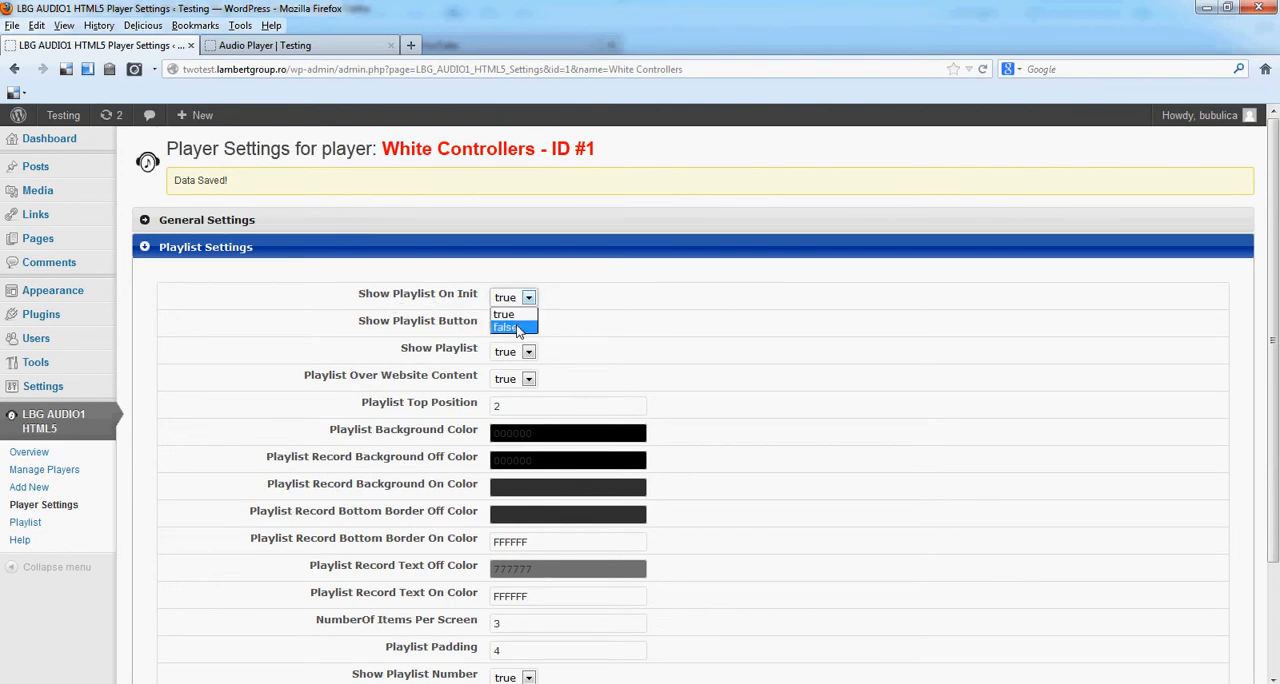
pyautogui.click(509, 328)
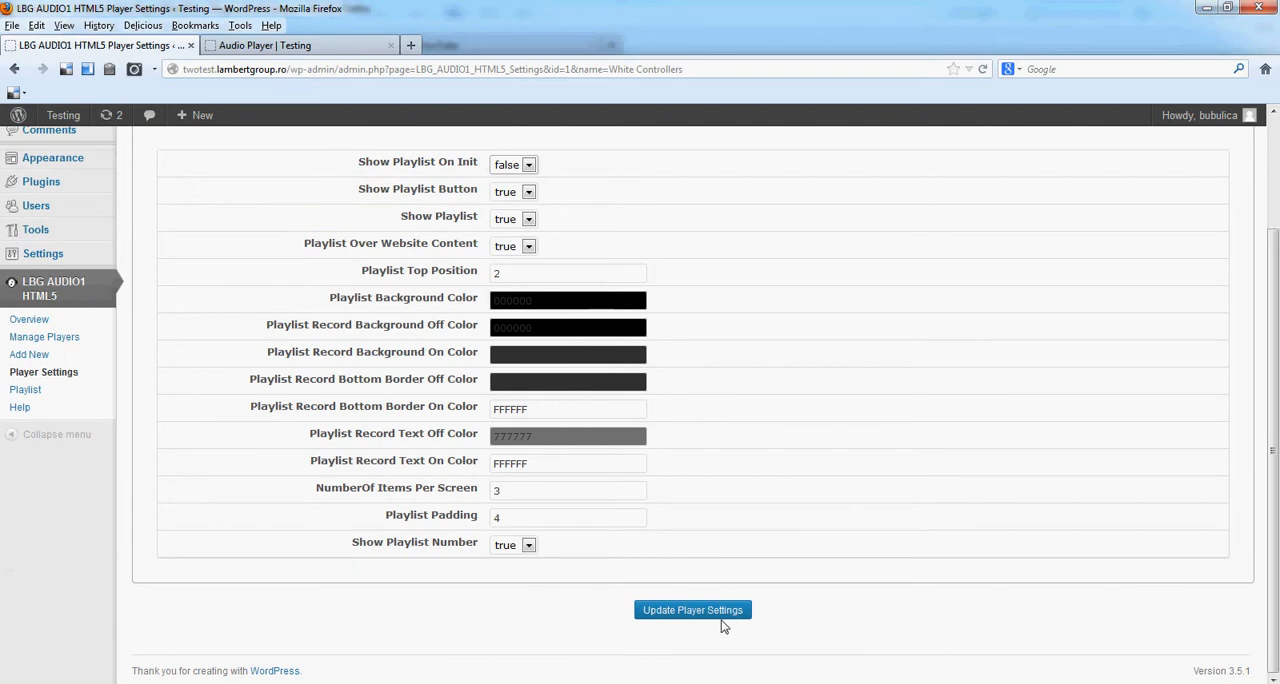
pyautogui.click(299, 45)
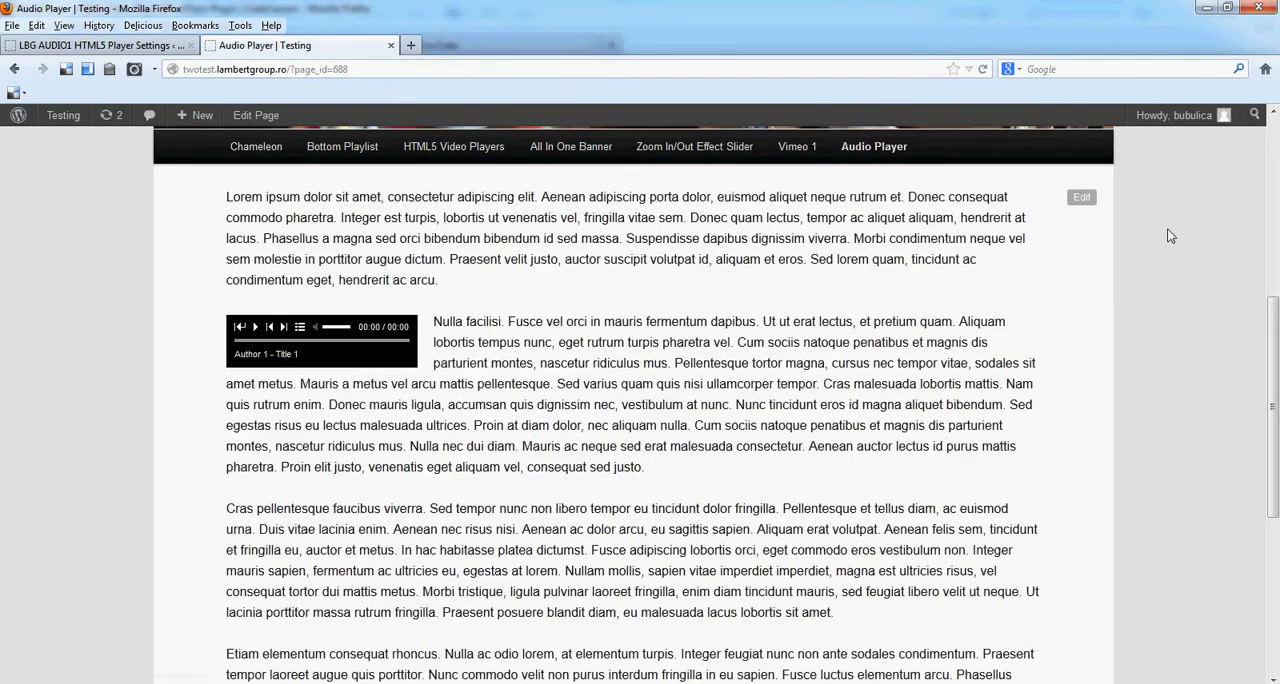
# Open and close the hidden playlist on the live player, then return to settings.
pyautogui.click(254, 327)
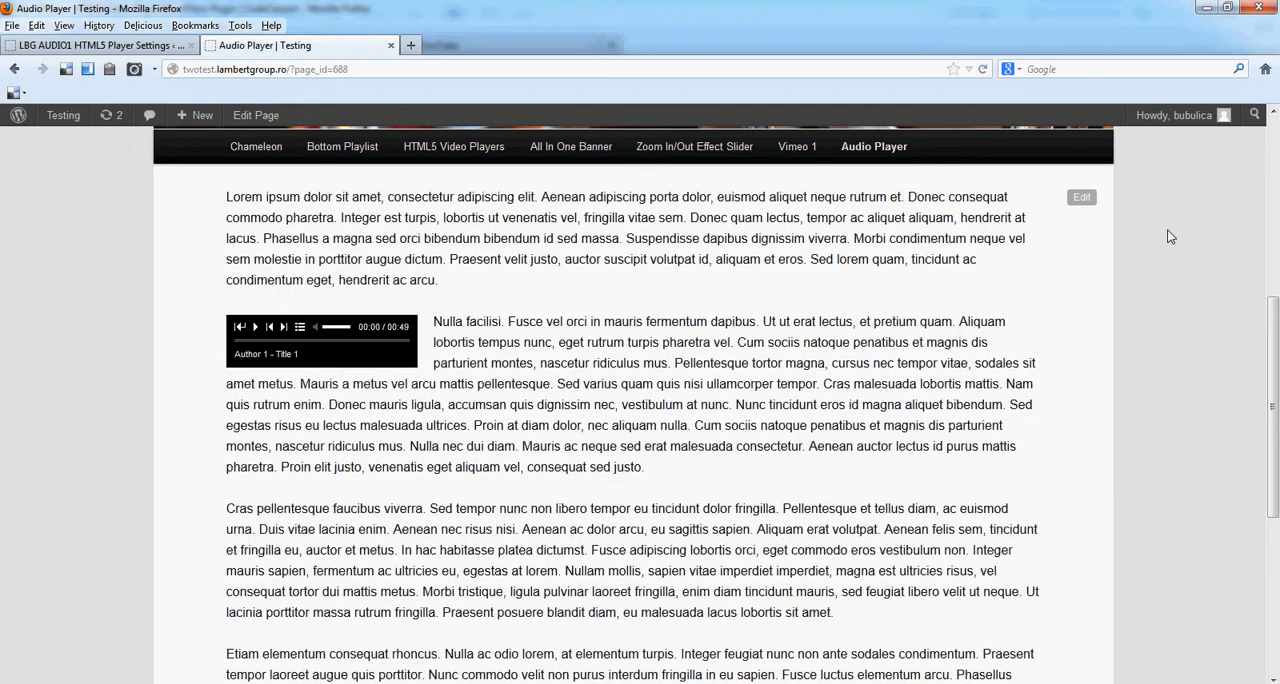
pyautogui.moveTo(316, 339)
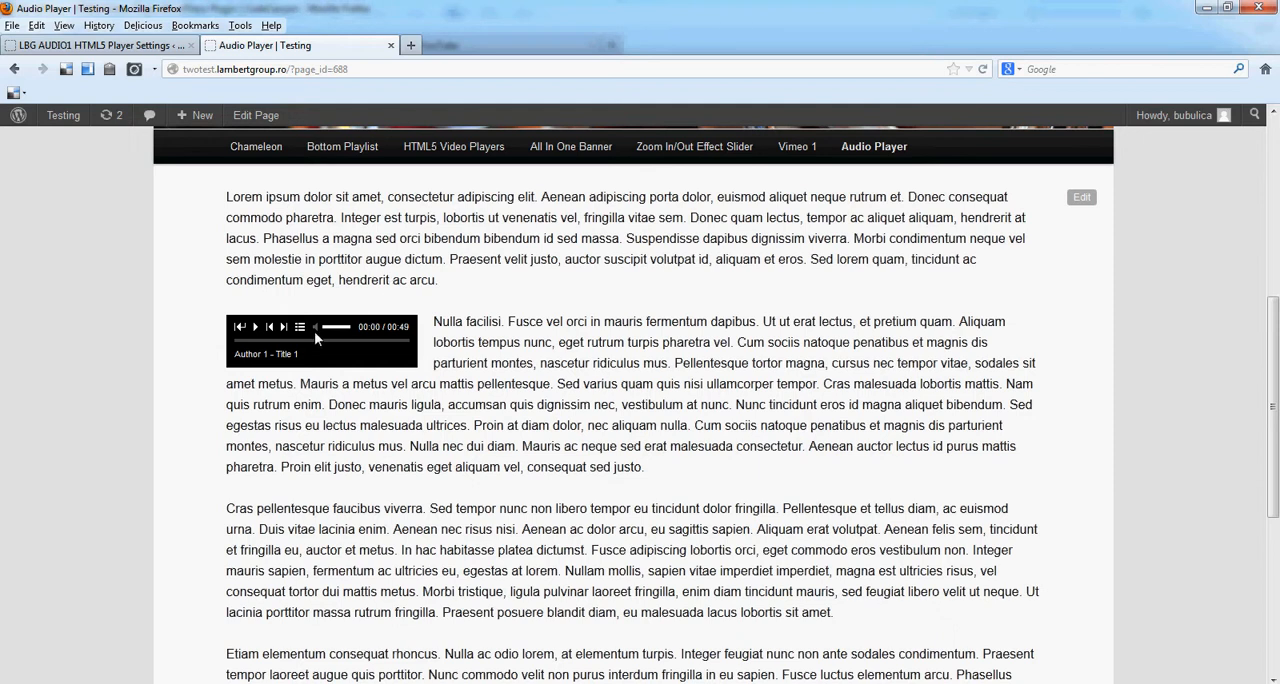
pyautogui.click(300, 327)
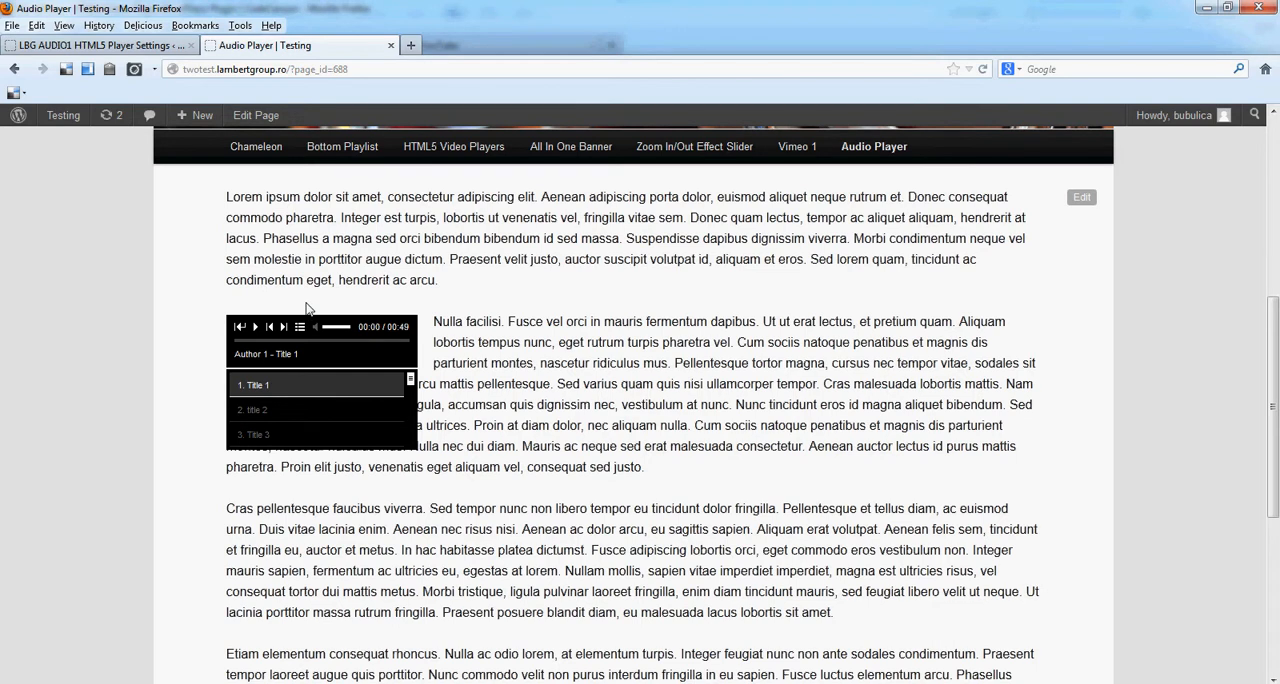
pyautogui.click(299, 327)
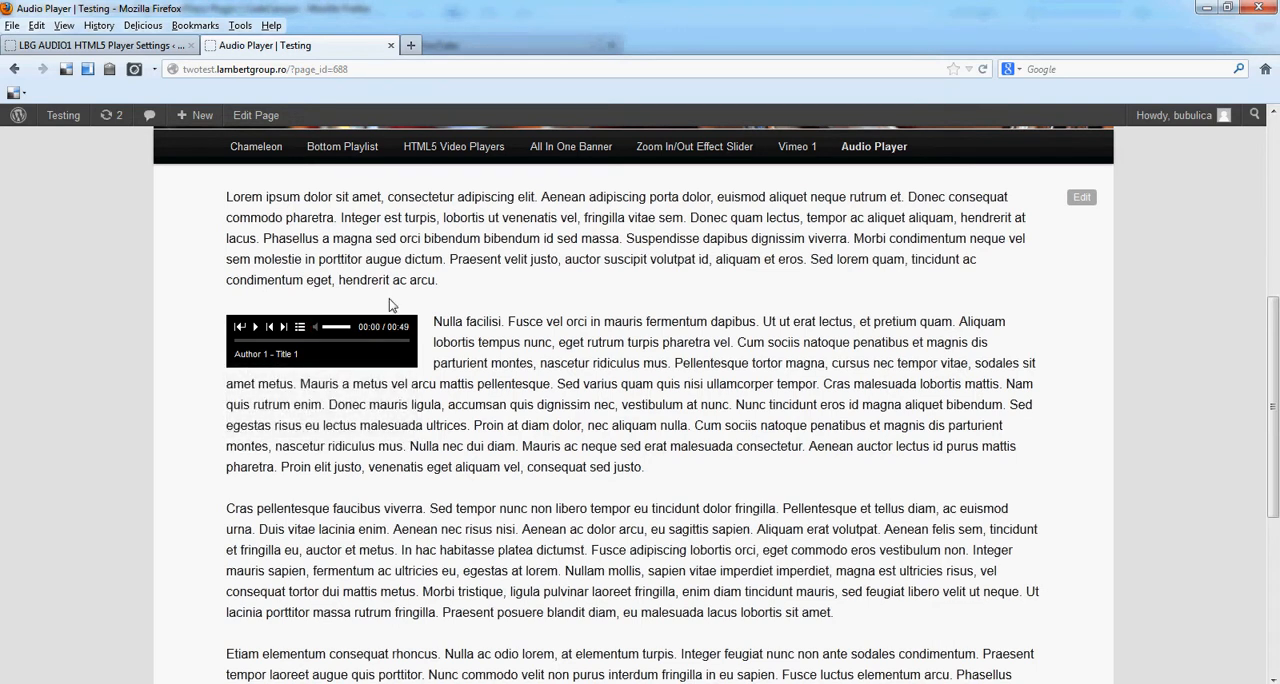
pyautogui.click(95, 45)
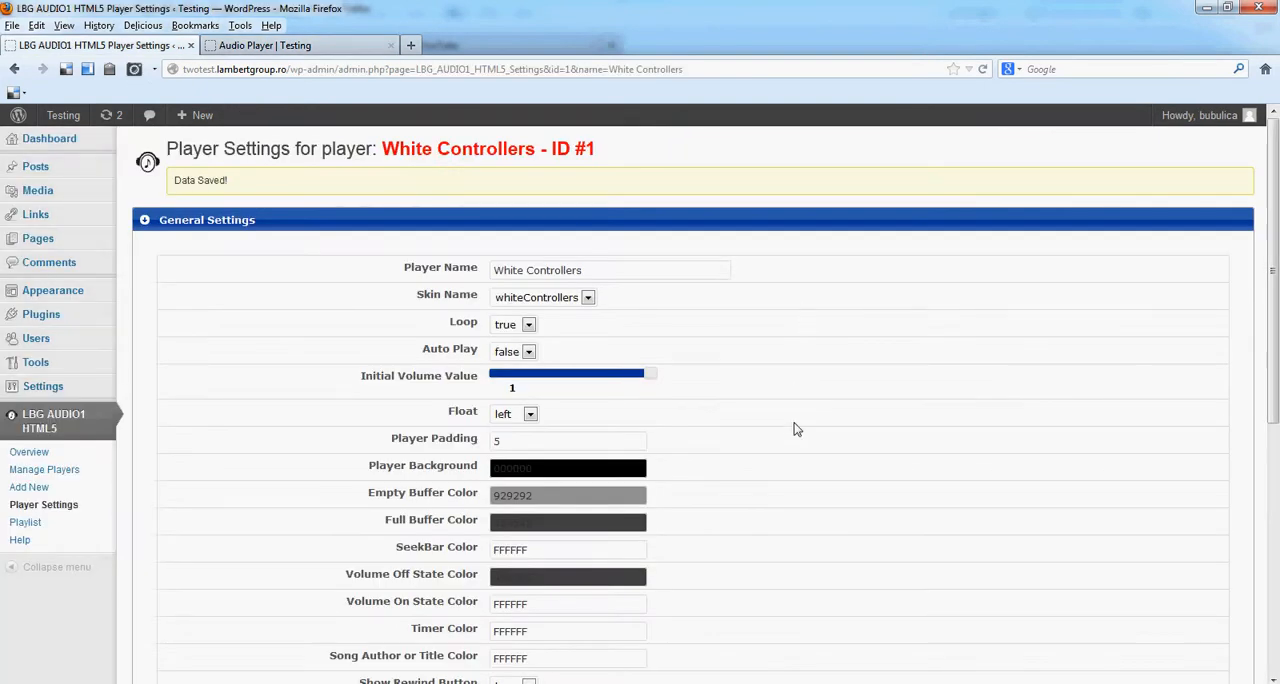
# Scroll through General Settings: all show-element options true, preload set to metadata.
pyautogui.scroll(-3)
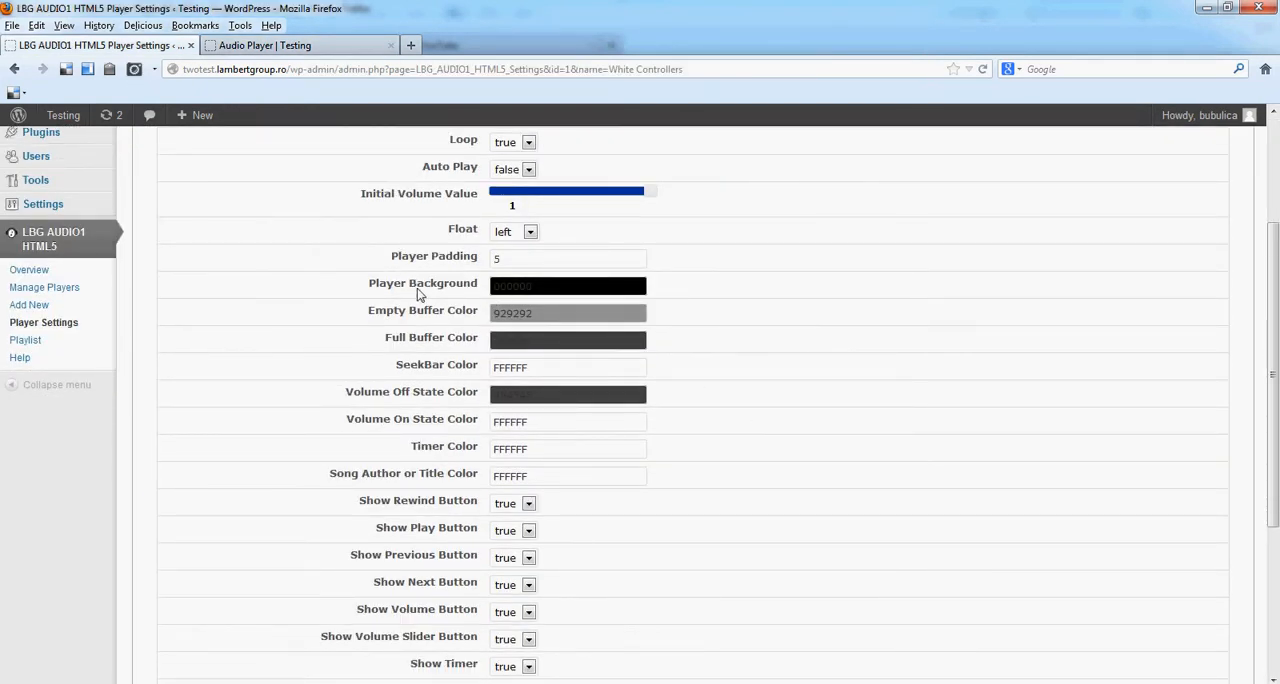
pyautogui.scroll(-3)
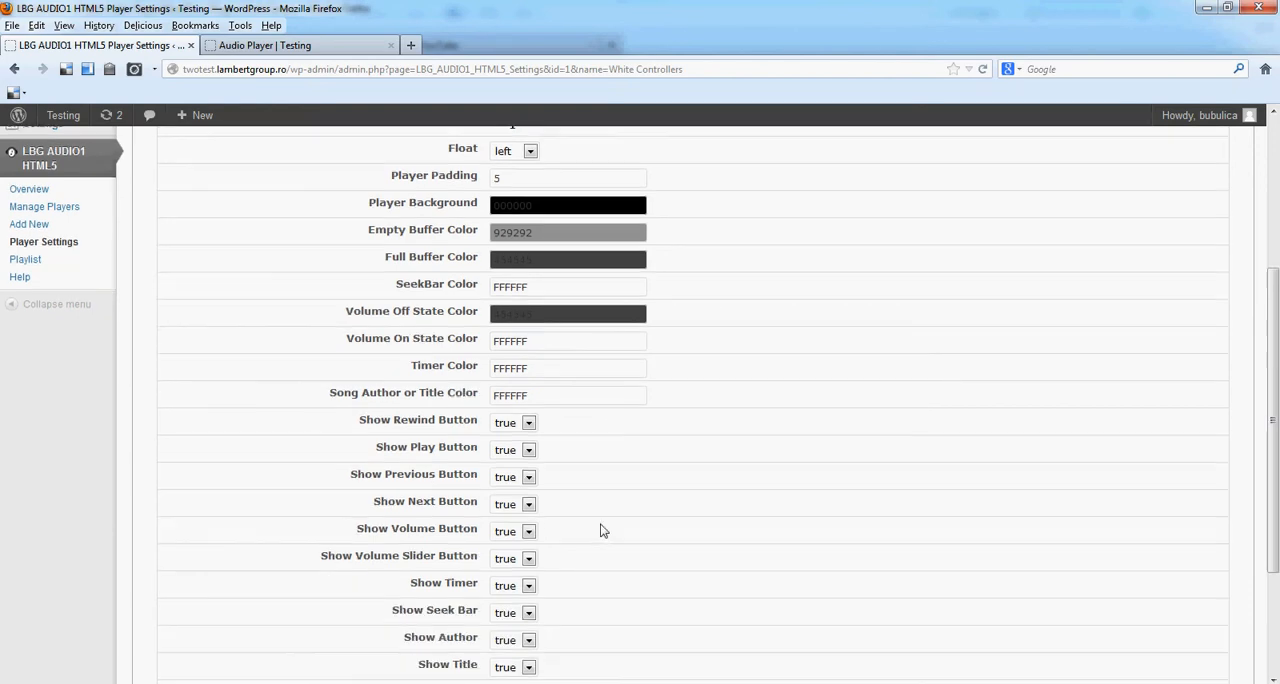
pyautogui.scroll(-3)
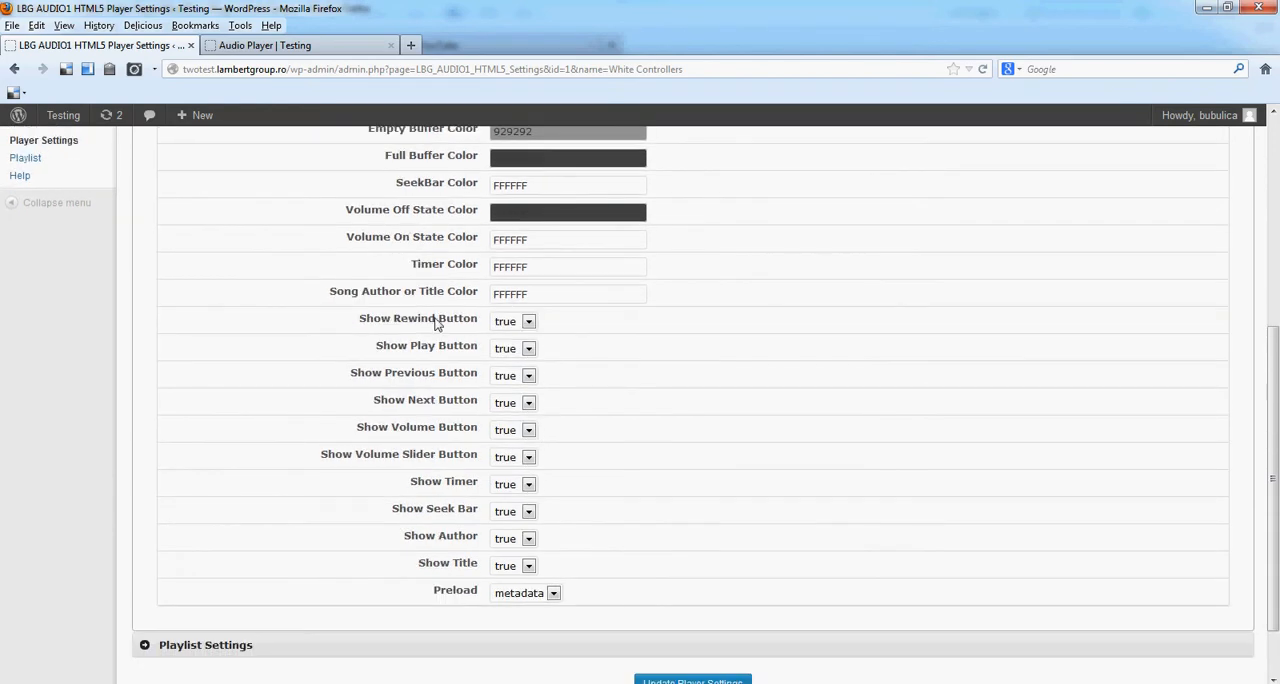
pyautogui.moveTo(447, 313)
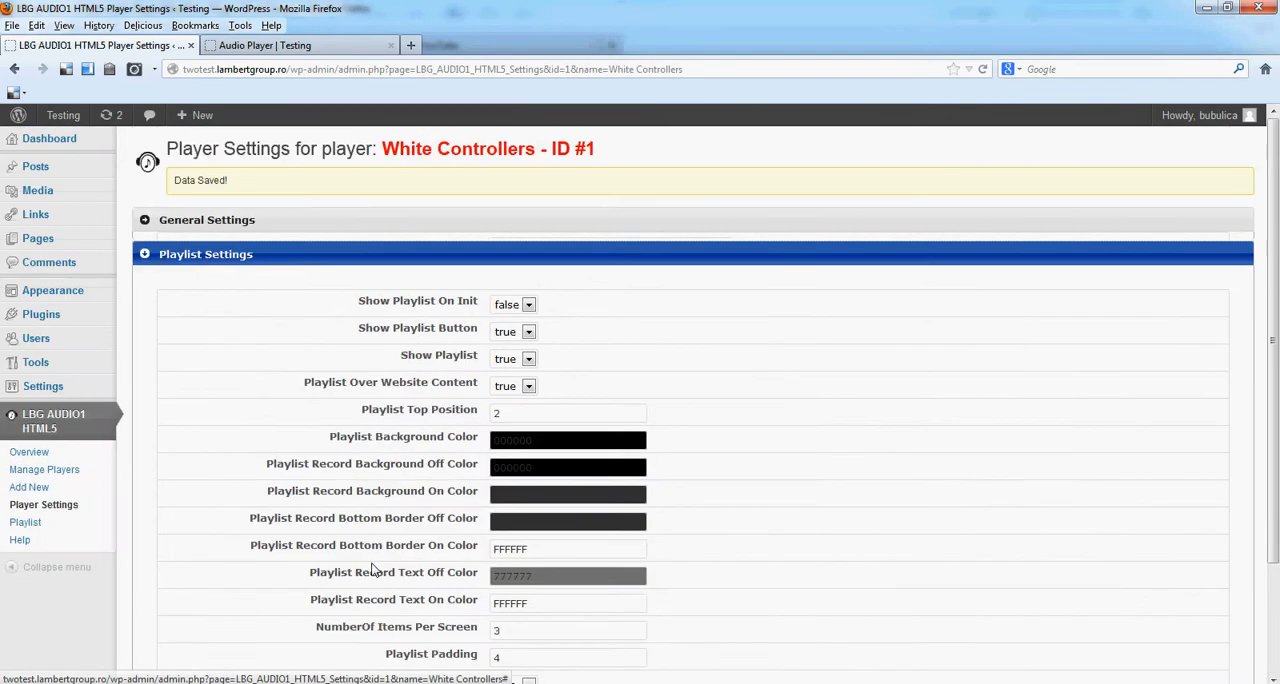
# Turn off Show Playlist Number for White Controllers, then view the live Audio Player page.
pyautogui.scroll(-3)
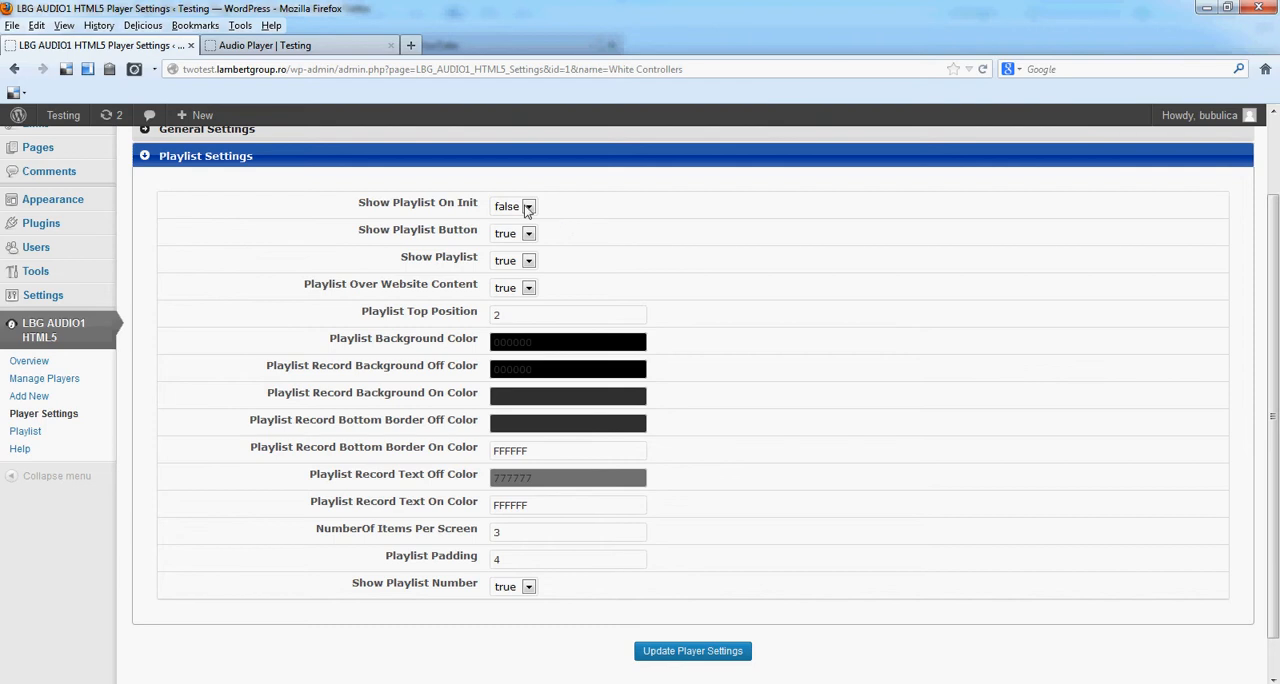
pyautogui.moveTo(594, 369)
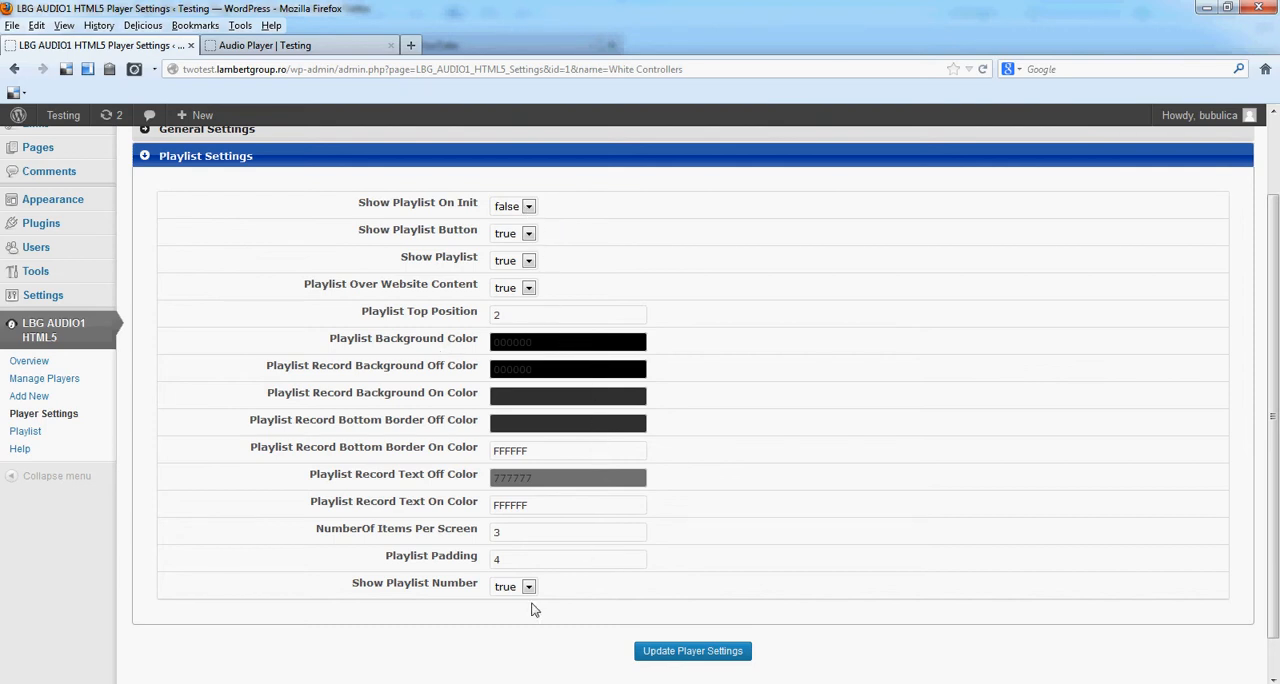
pyautogui.moveTo(437, 573)
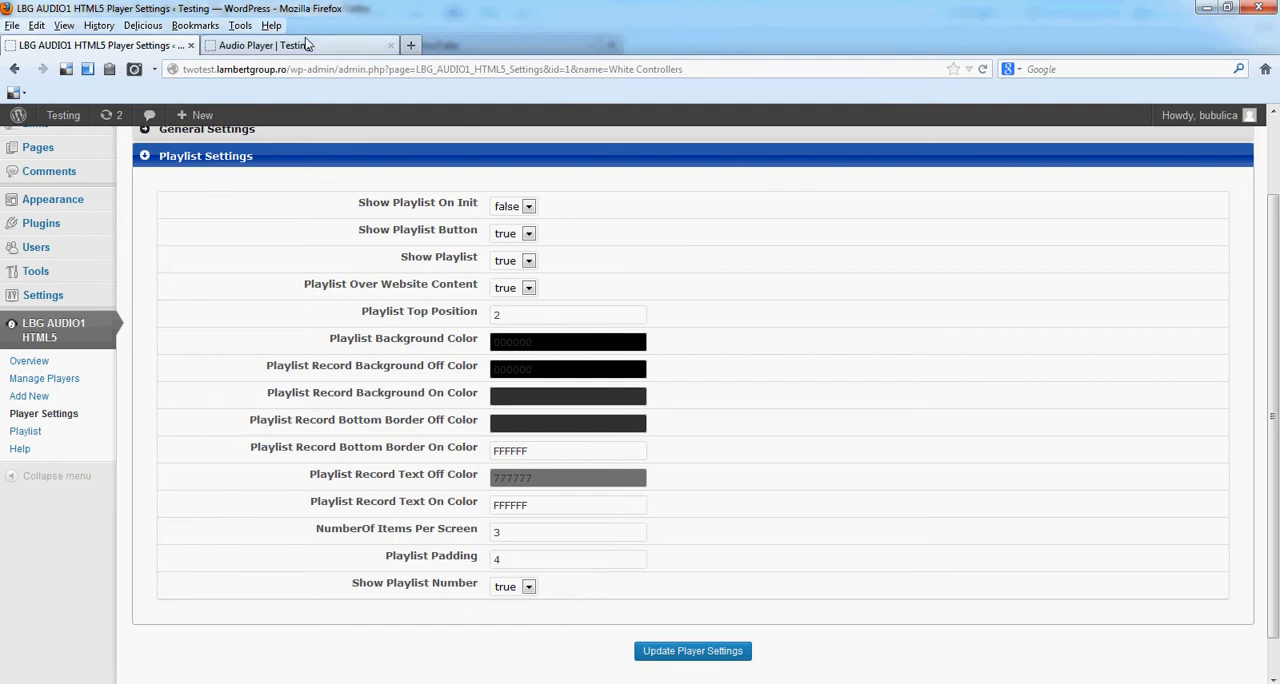
pyautogui.click(263, 45)
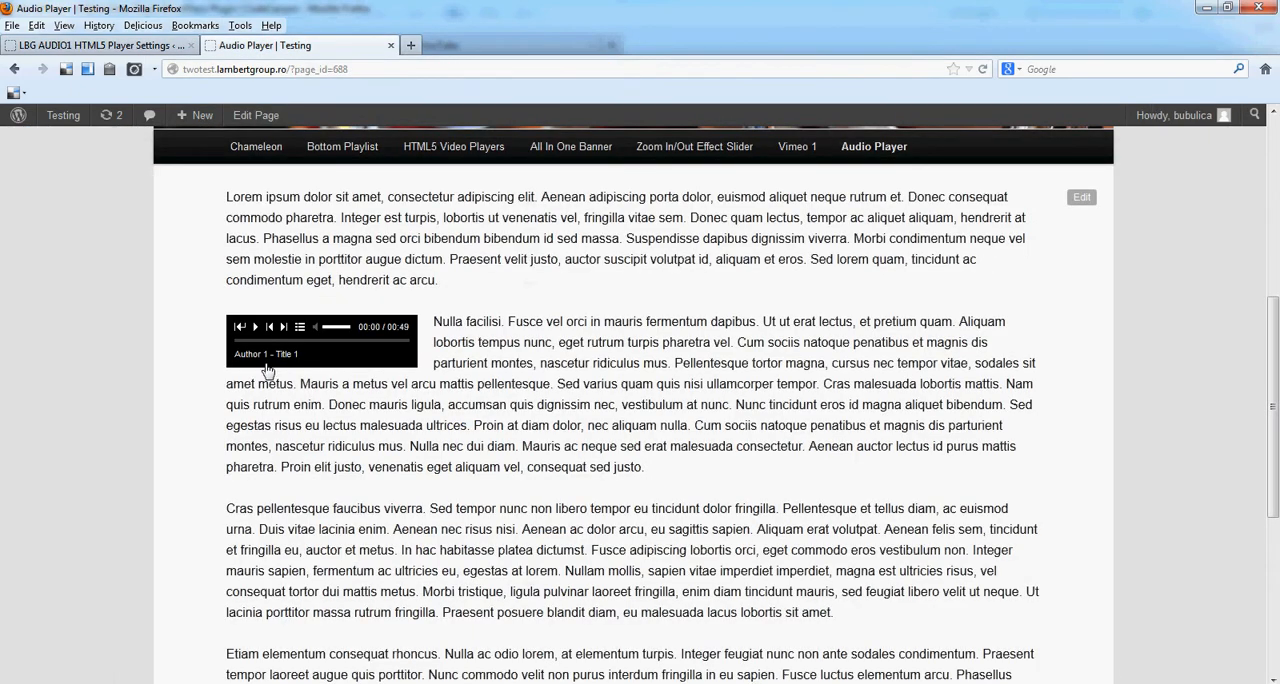
pyautogui.click(299, 327)
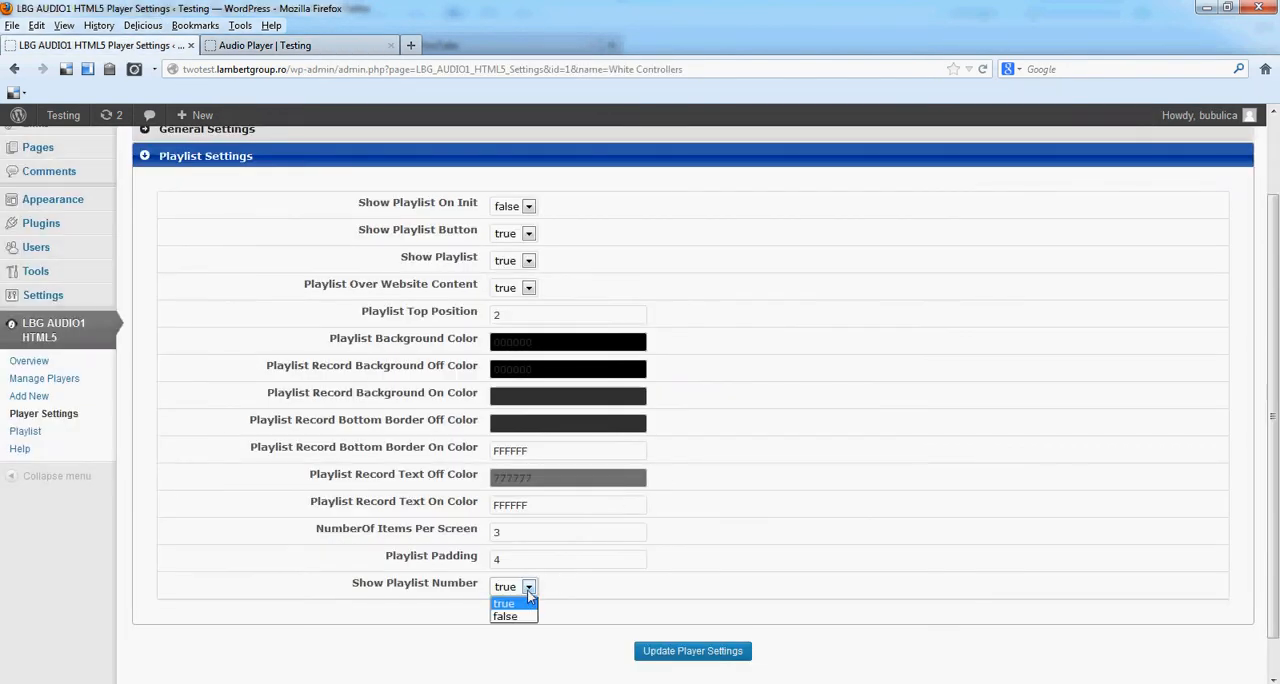
pyautogui.click(505, 615)
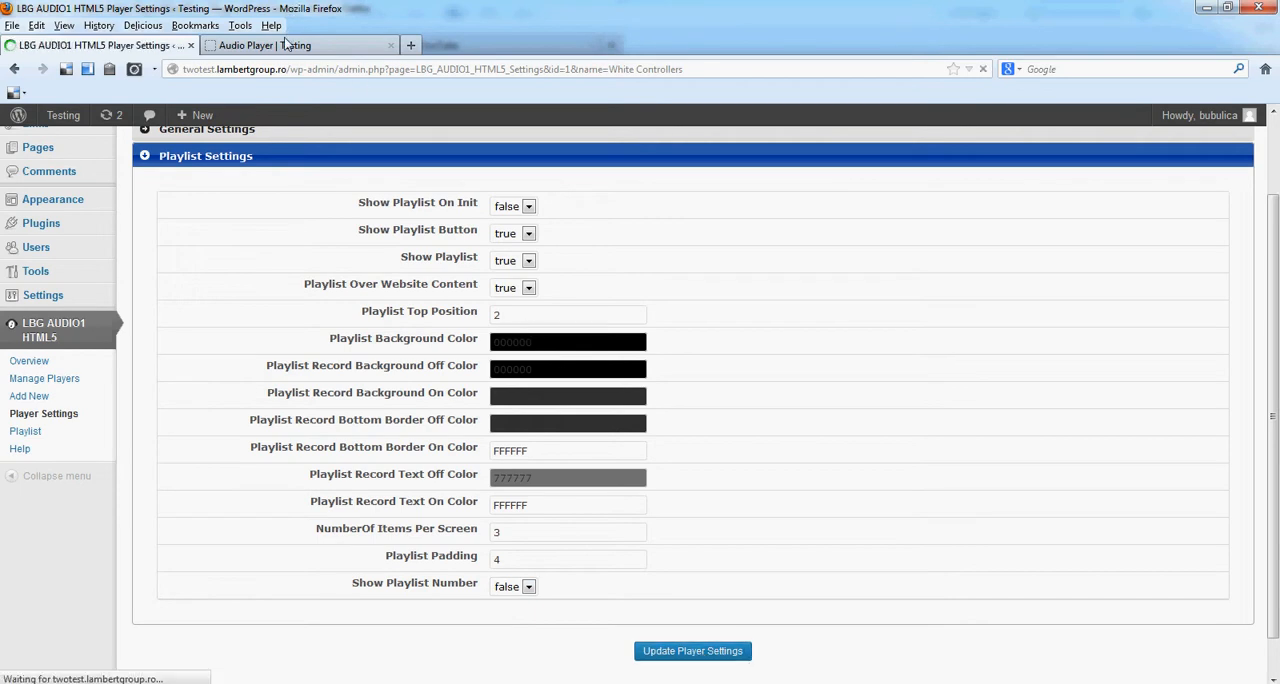
pyautogui.click(290, 45)
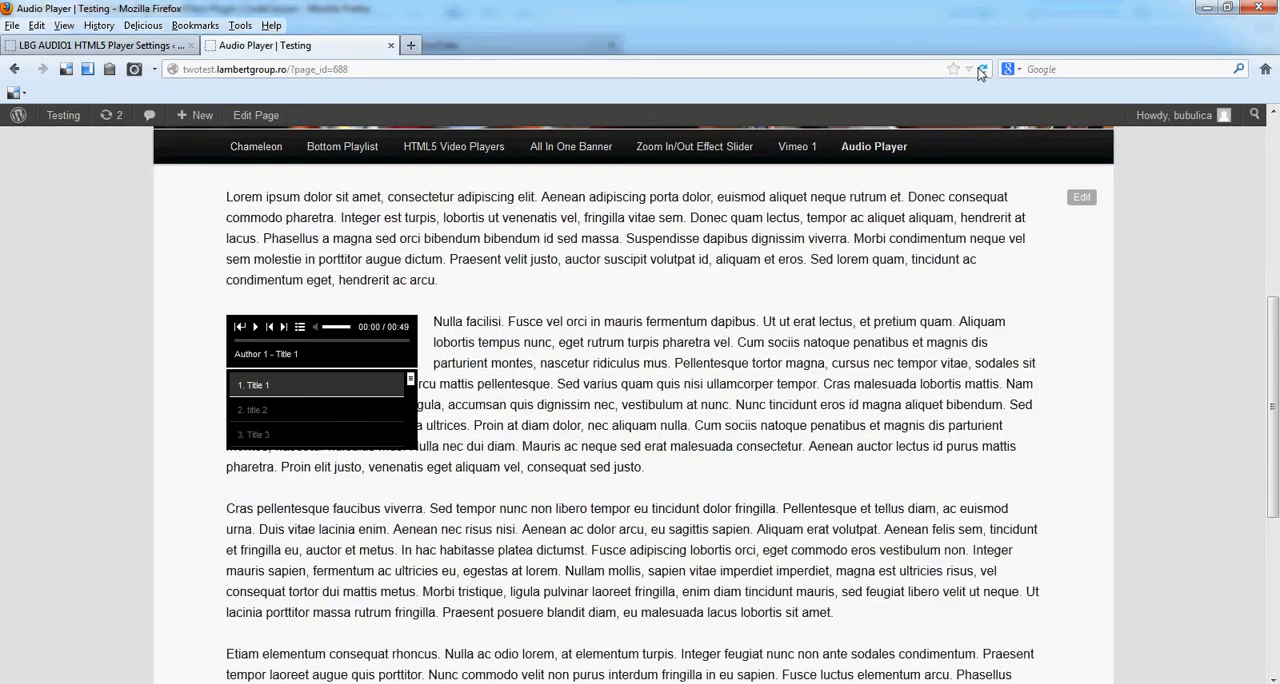
# Reload the Audio Player page and open its playlist to check the numbering.
pyautogui.click(300, 327)
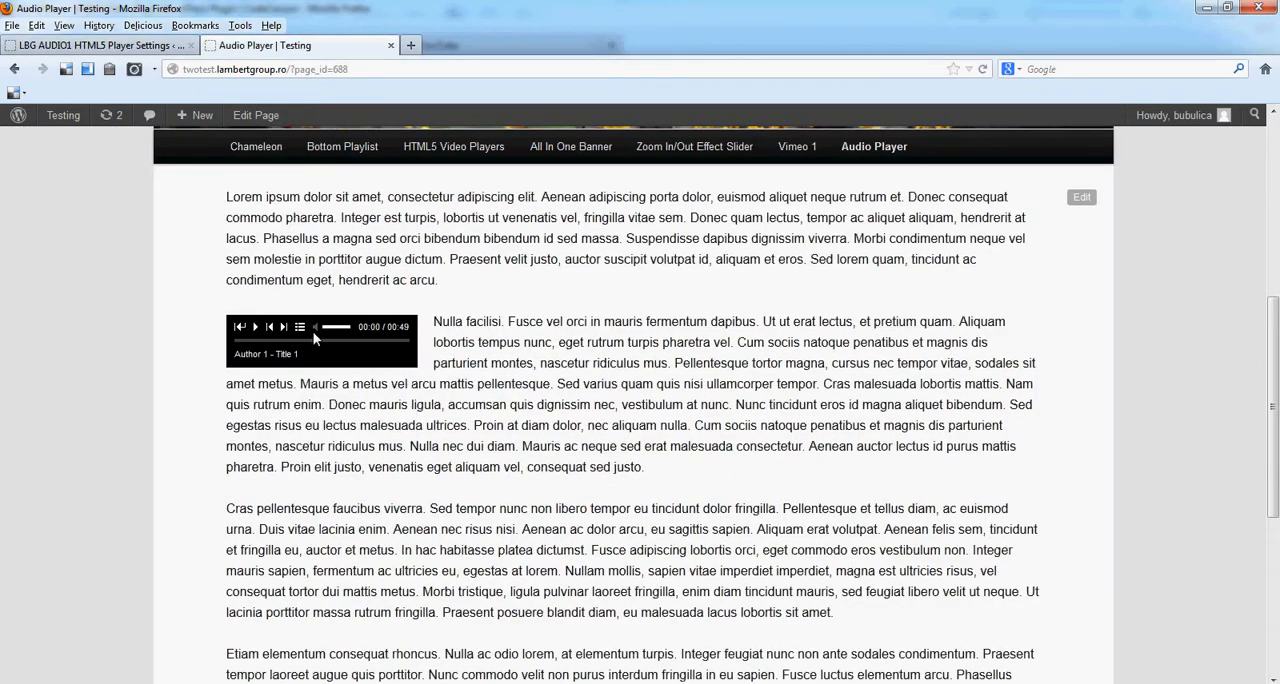
pyautogui.click(299, 327)
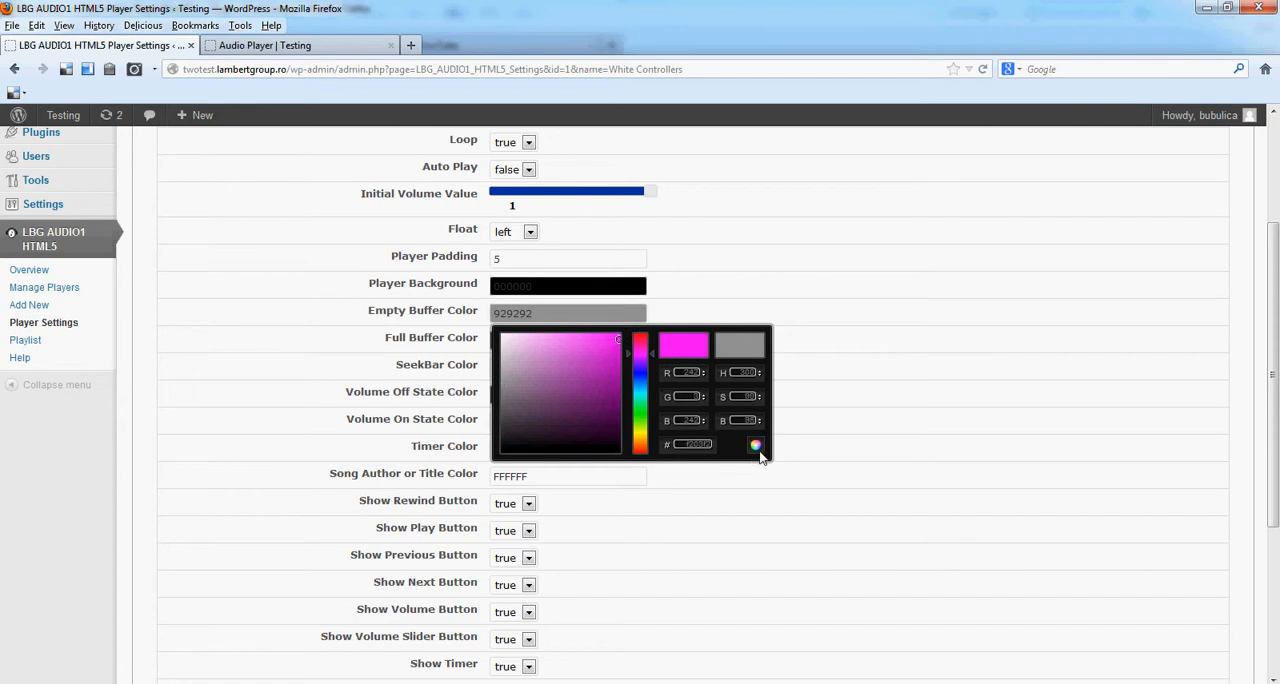
# Scroll General Settings down to the Empty Buffer Color field.
pyautogui.scroll(-3)
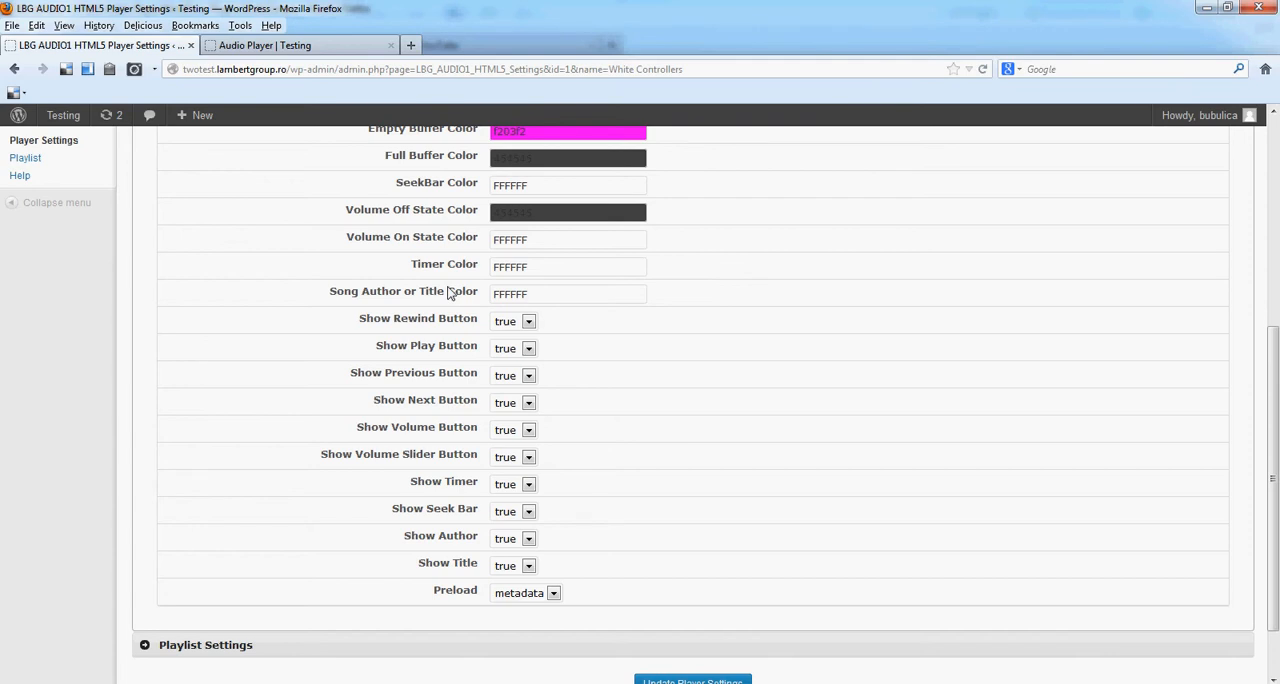
pyautogui.moveTo(588, 347)
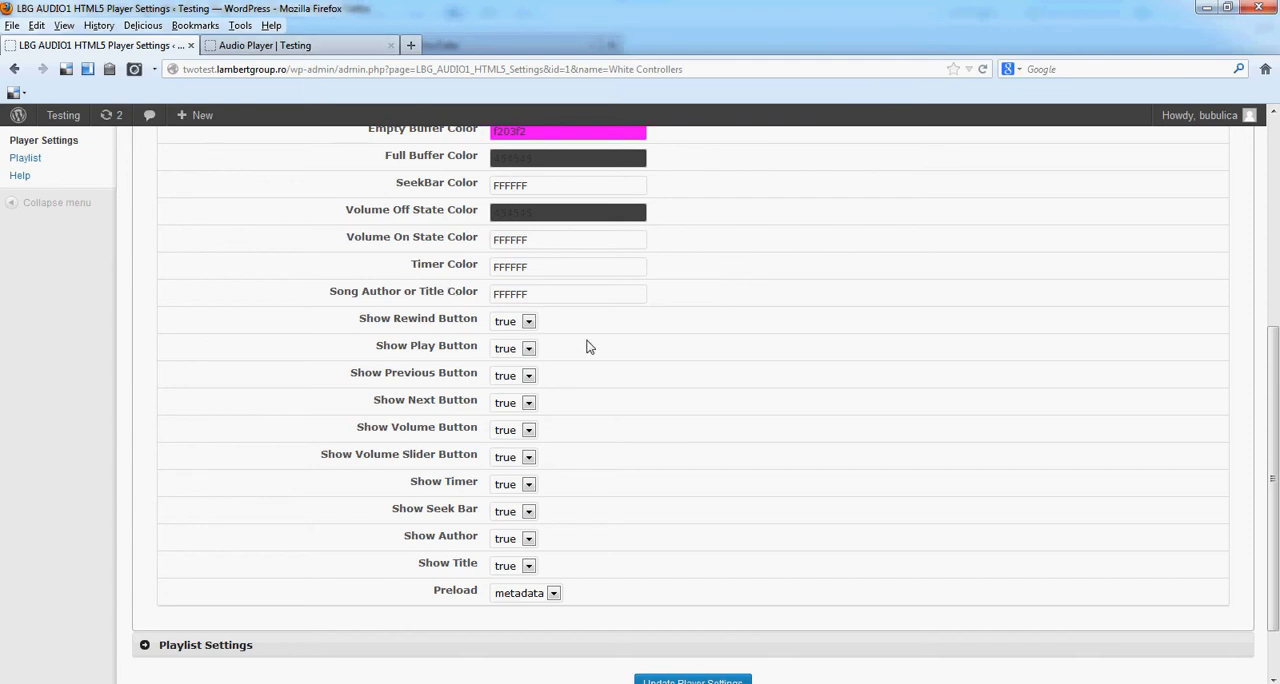